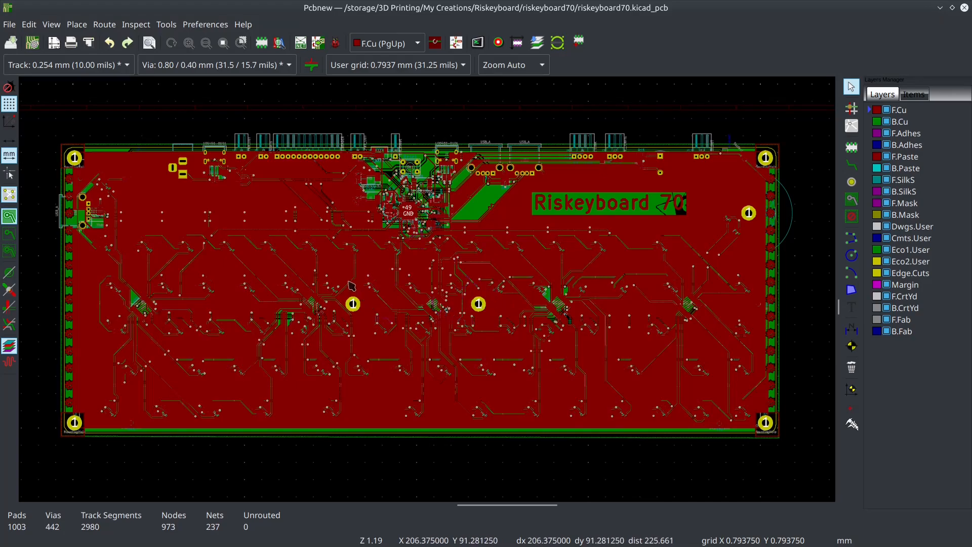
mouse_move(393, 280)
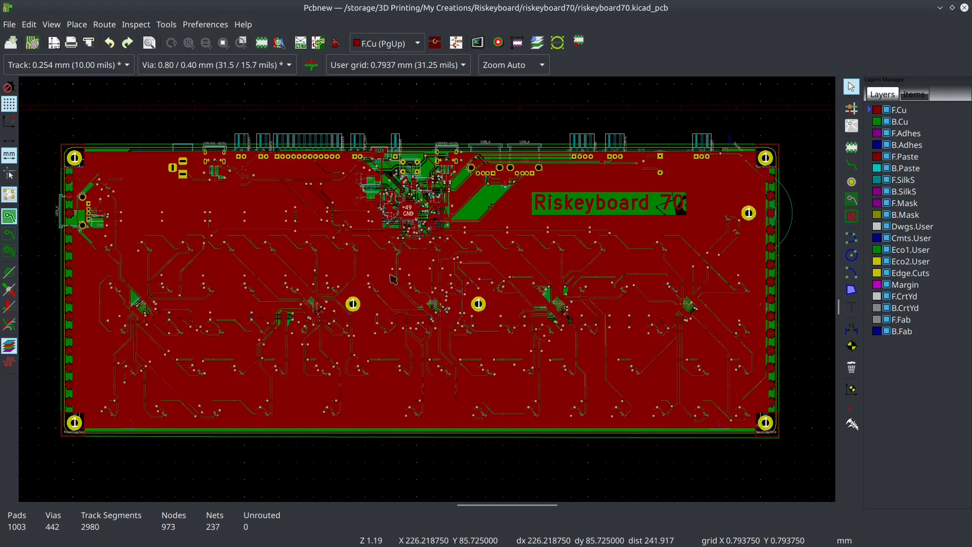
mouse_move(348, 291)
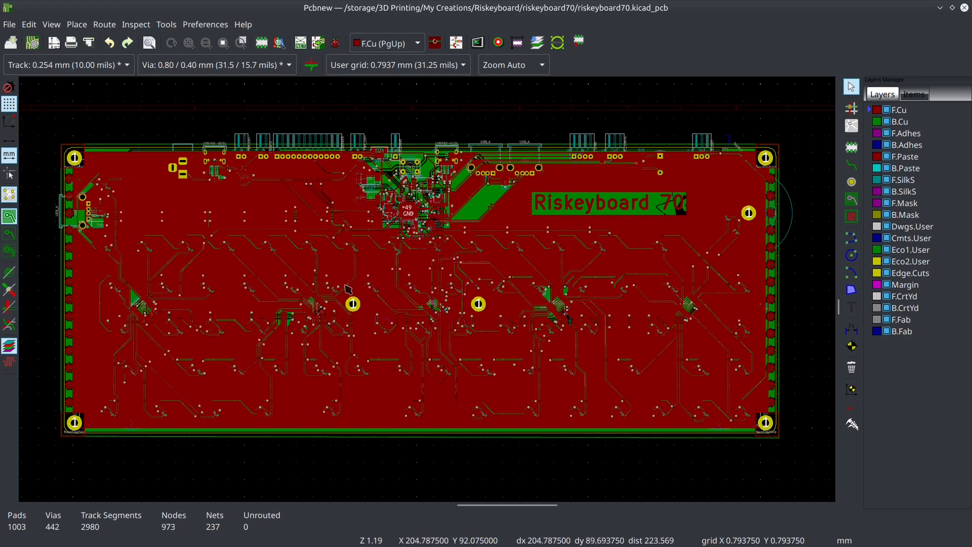
mouse_move(373, 278)
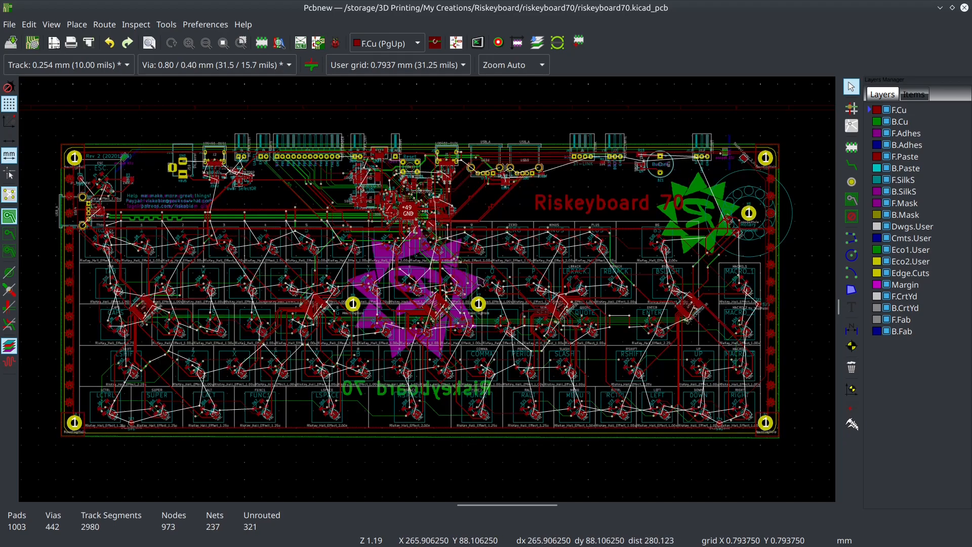
mouse_move(772, 437)
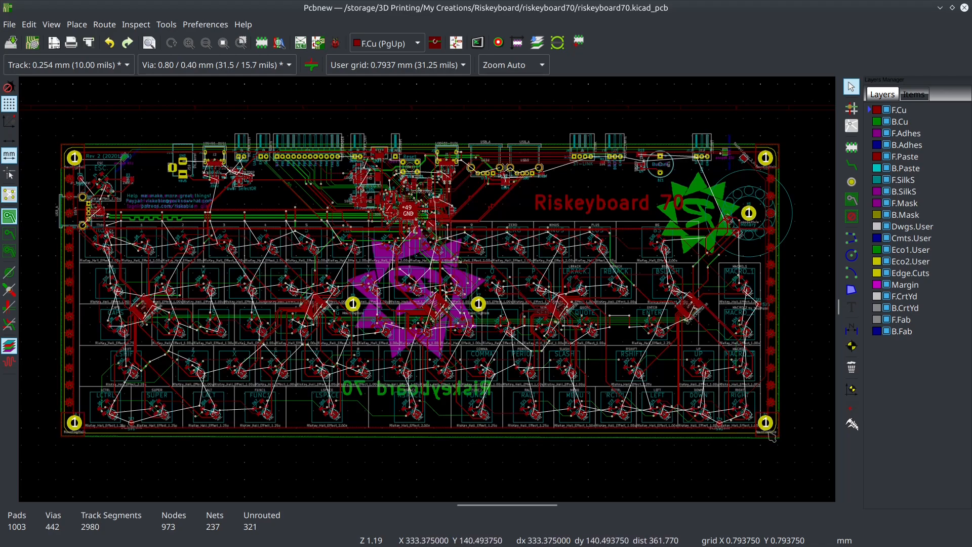
mouse_move(569, 246)
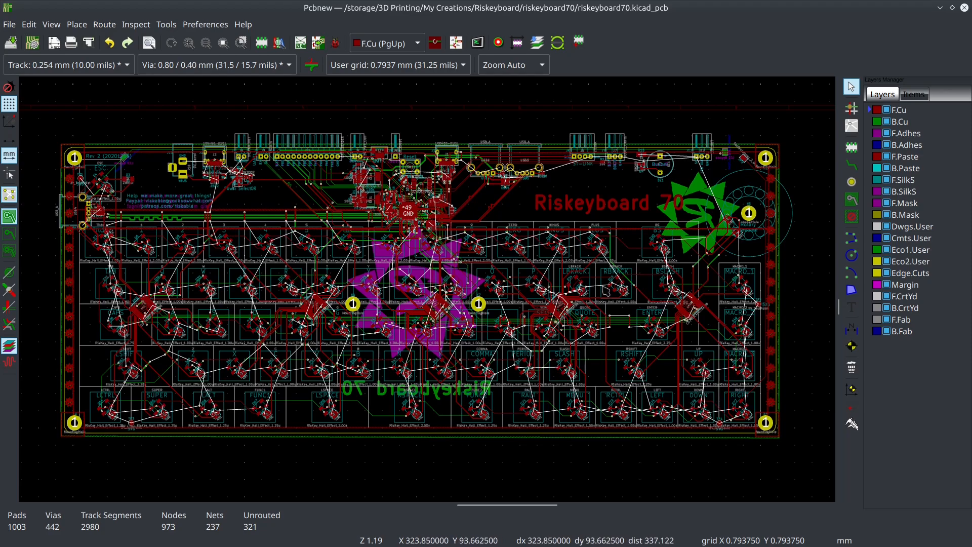
mouse_move(578, 201)
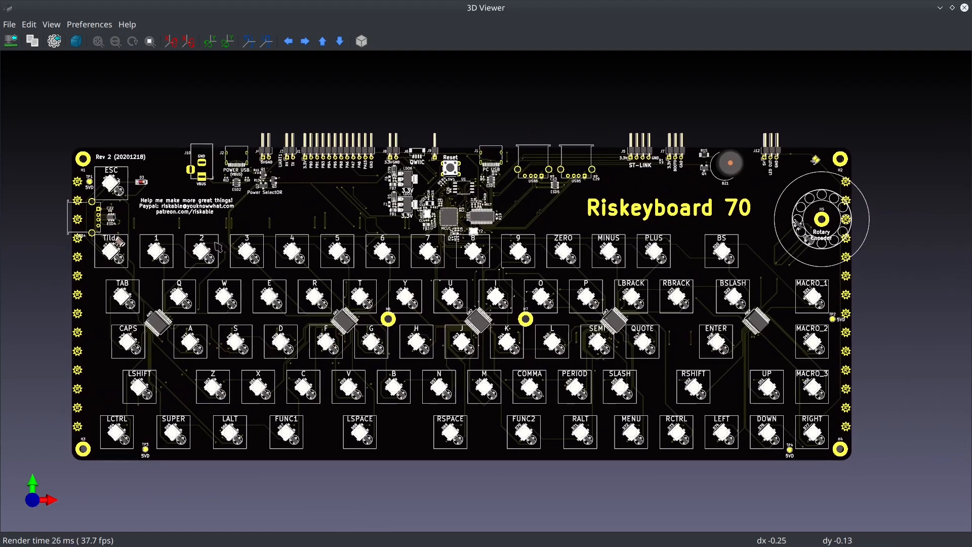
mouse_move(679, 278)
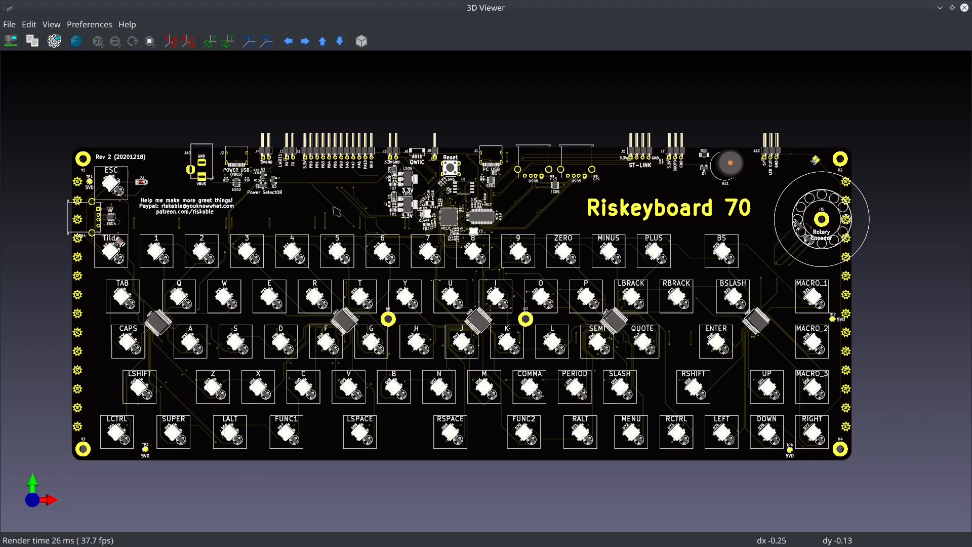
mouse_move(508, 224)
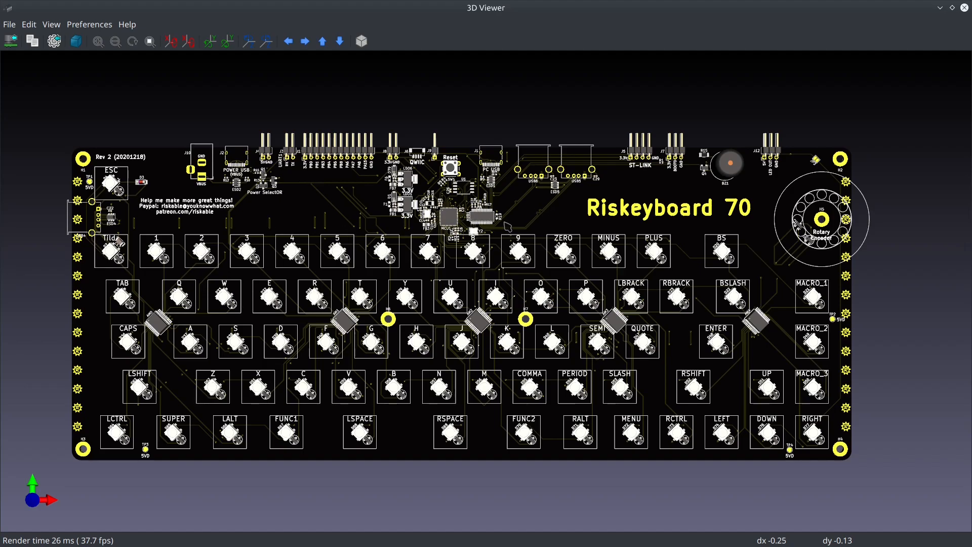
mouse_move(128, 258)
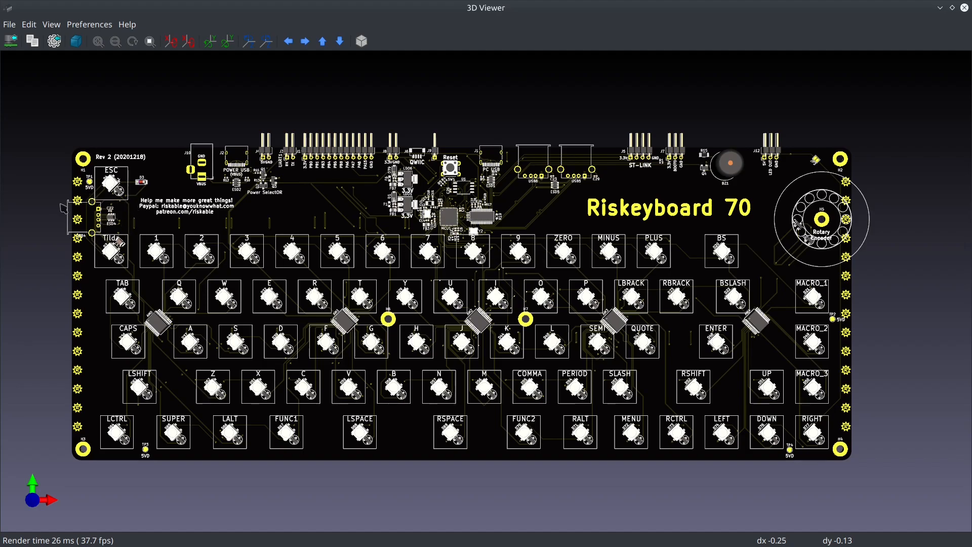
mouse_move(121, 226)
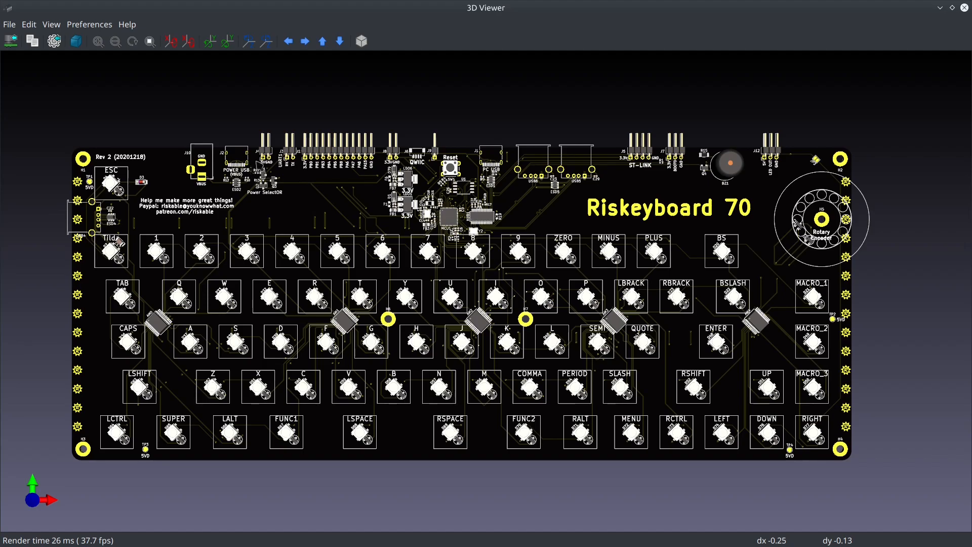
mouse_move(176, 228)
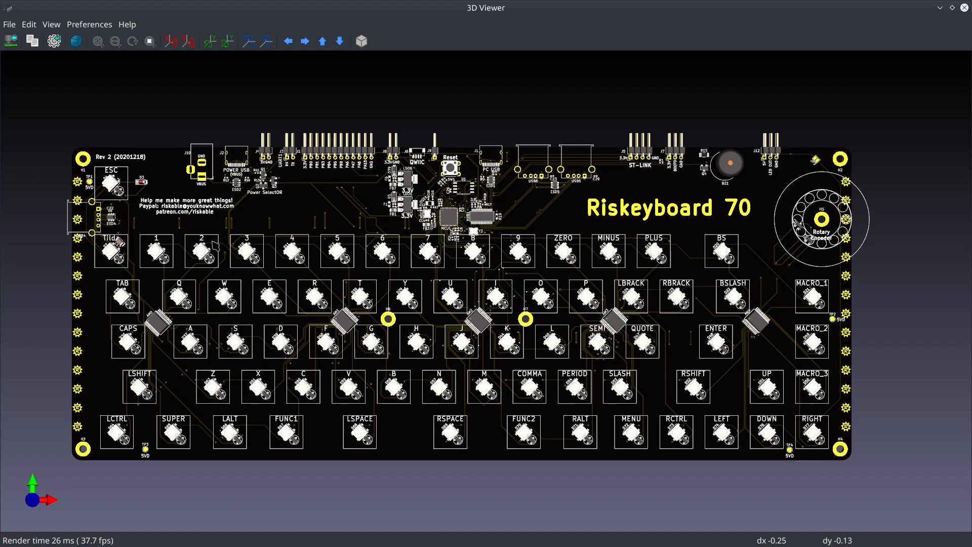
mouse_move(769, 391)
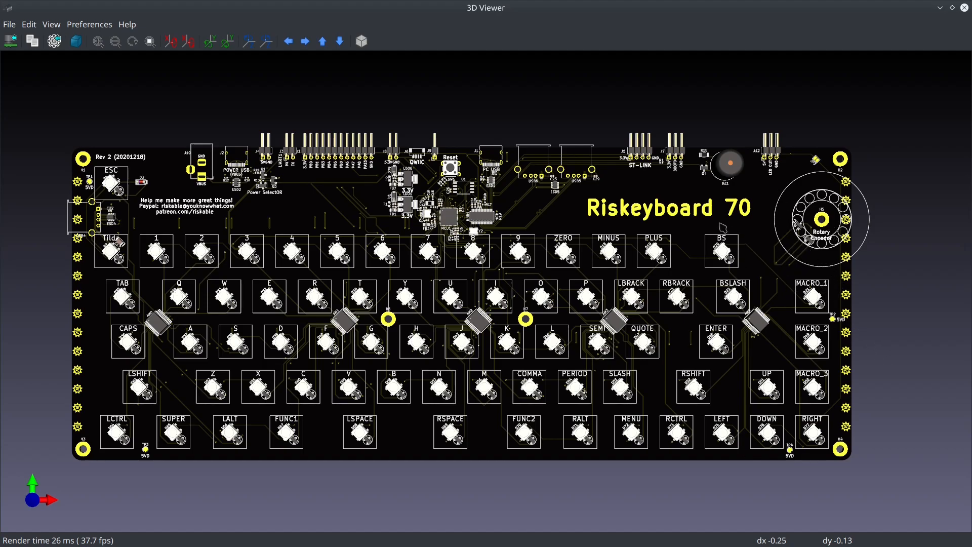
mouse_move(852, 317)
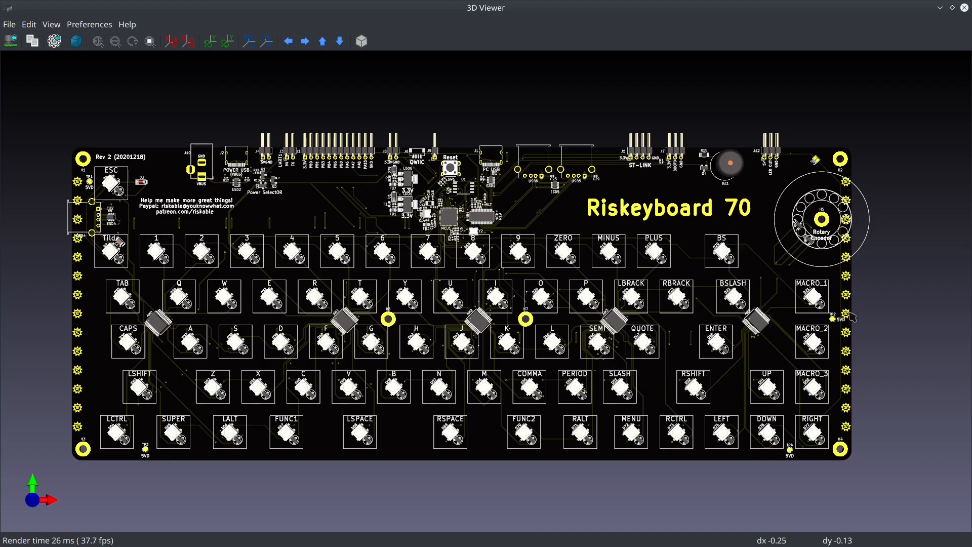
mouse_move(790, 266)
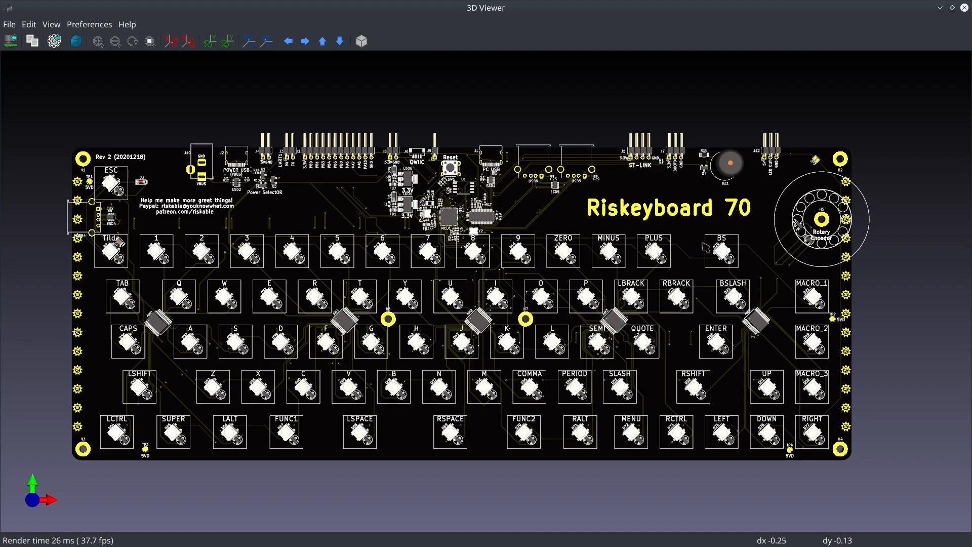
mouse_move(653, 367)
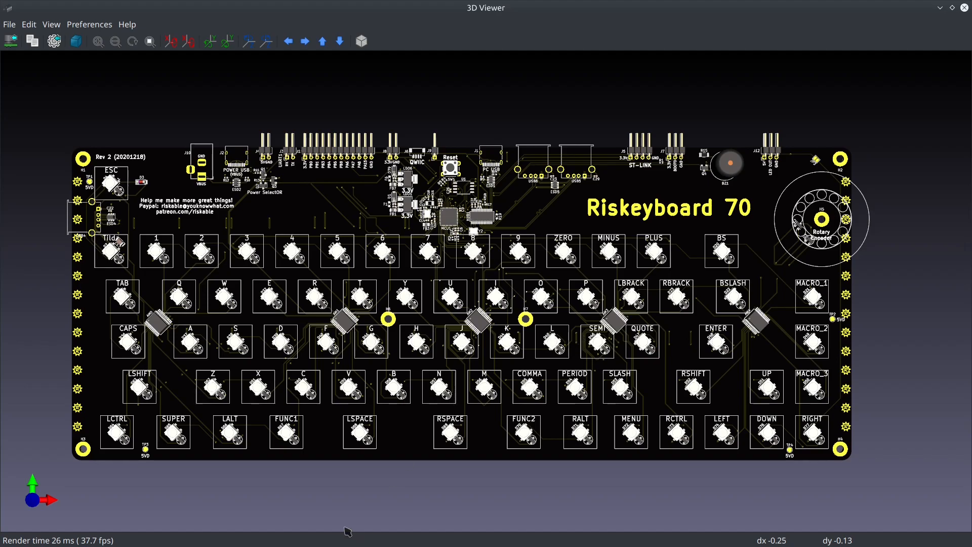
mouse_move(205, 374)
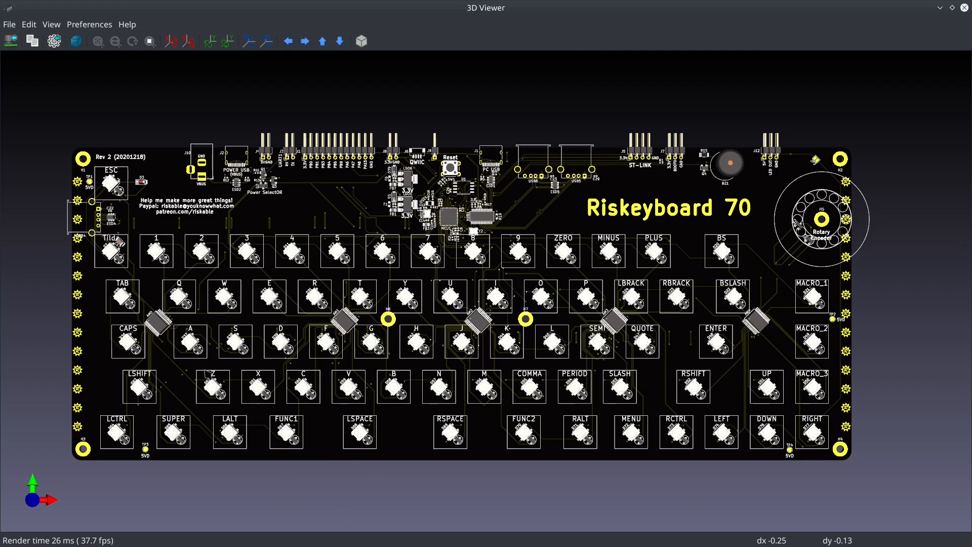
mouse_move(441, 441)
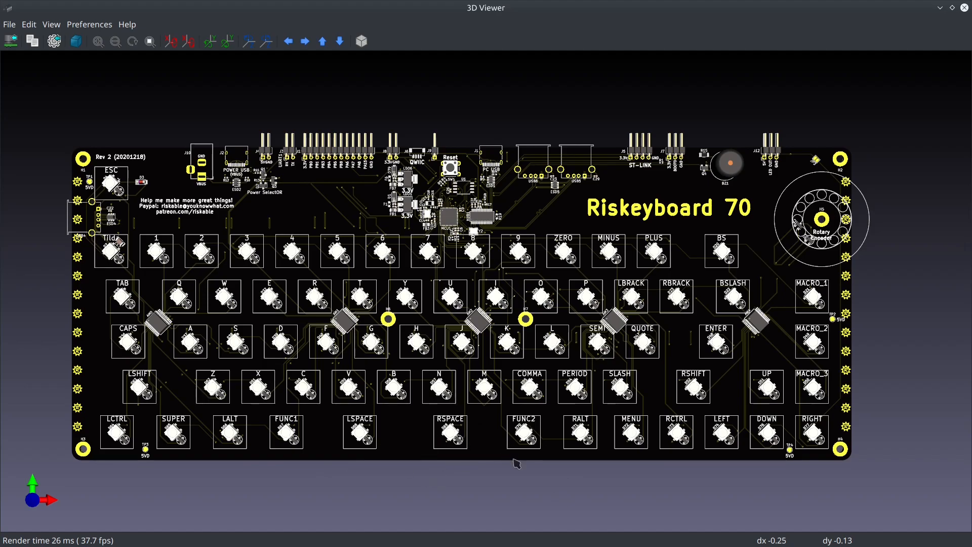
mouse_move(438, 500)
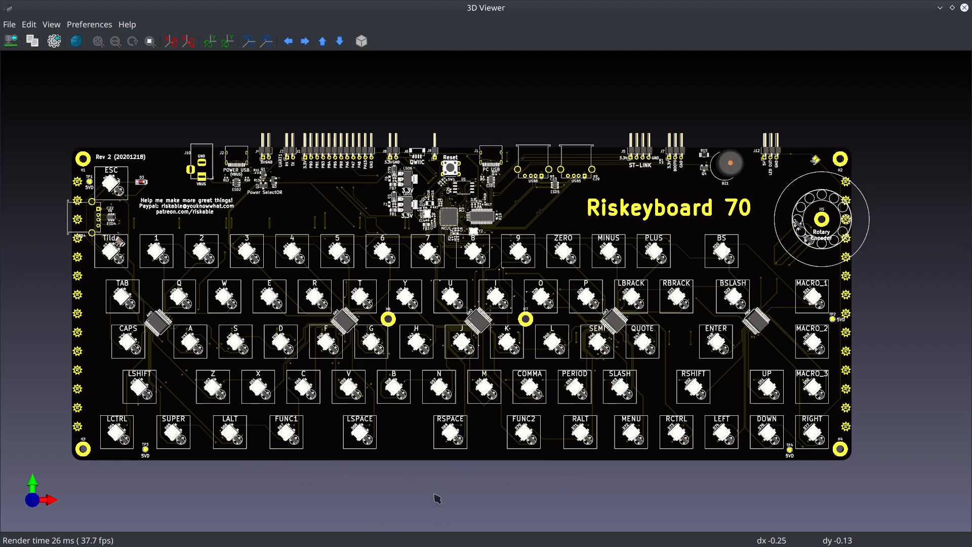
mouse_move(397, 458)
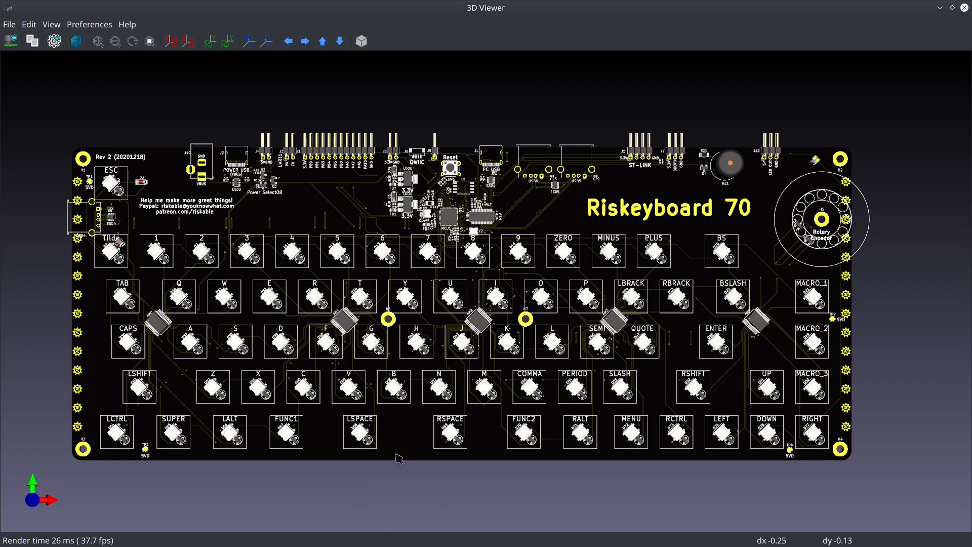
mouse_move(378, 449)
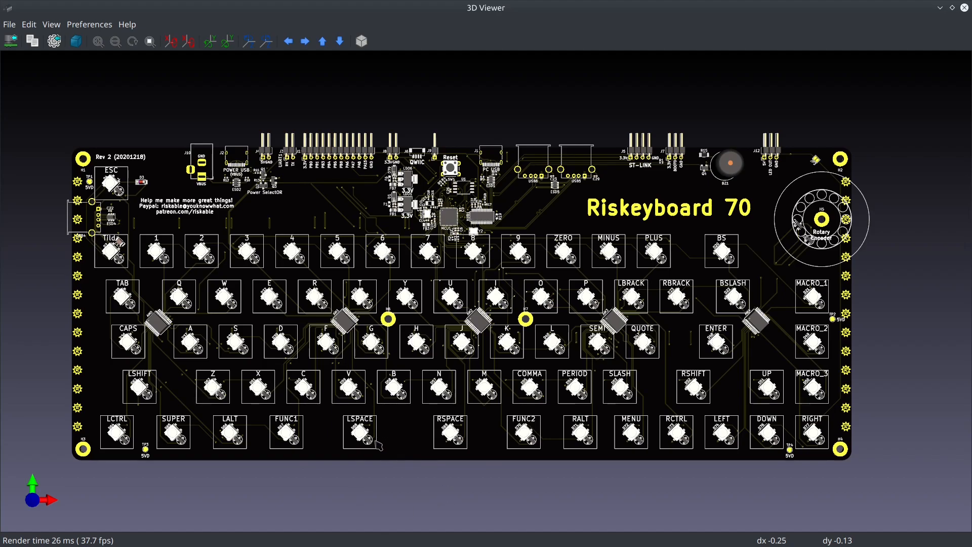
mouse_move(418, 446)
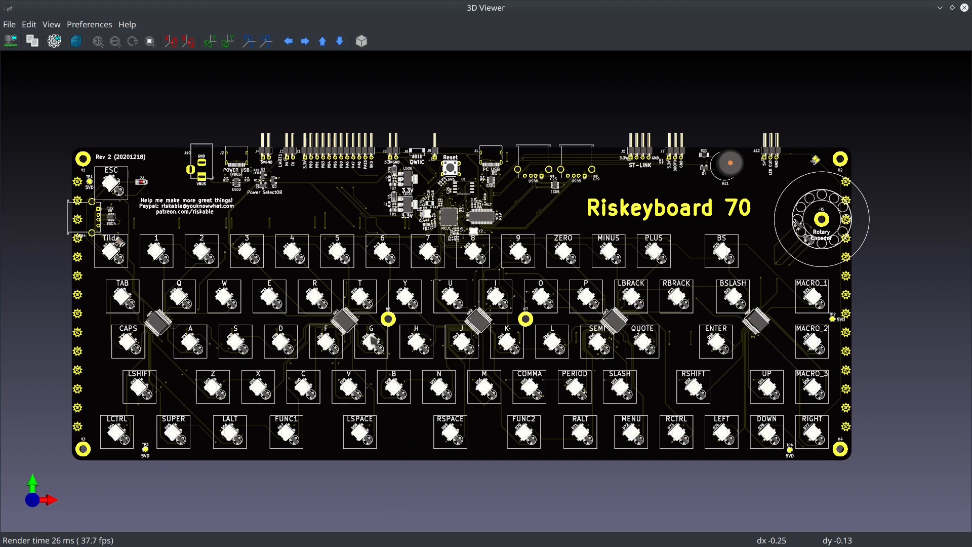
mouse_move(502, 423)
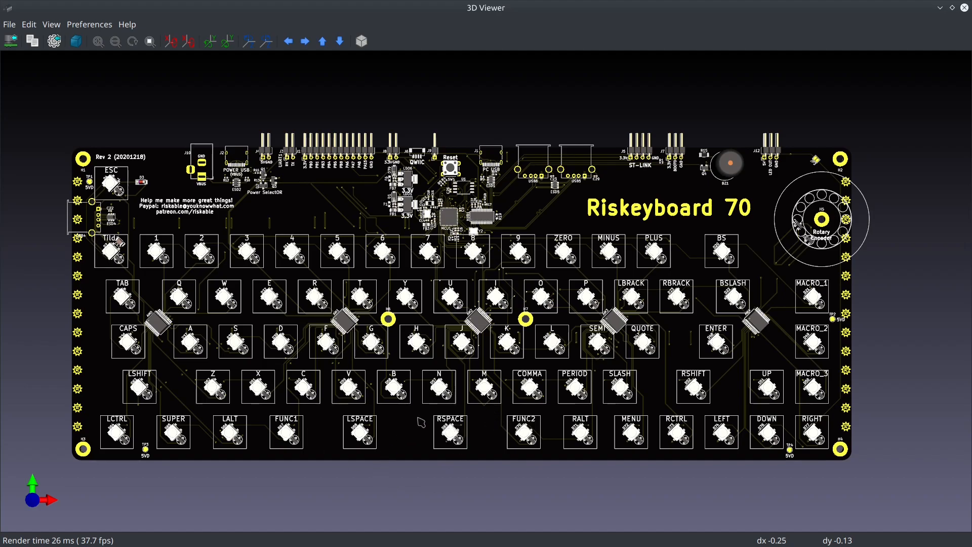
mouse_move(310, 417)
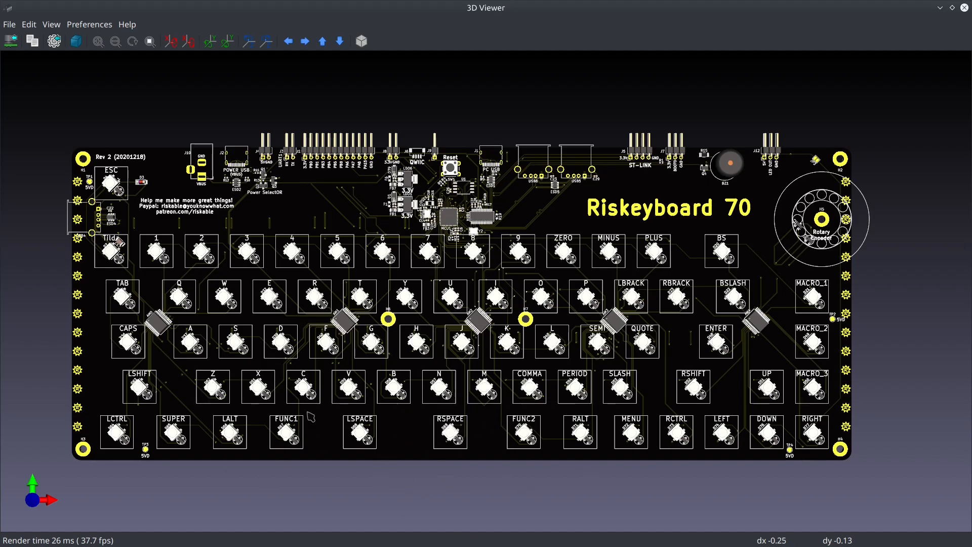
mouse_move(372, 449)
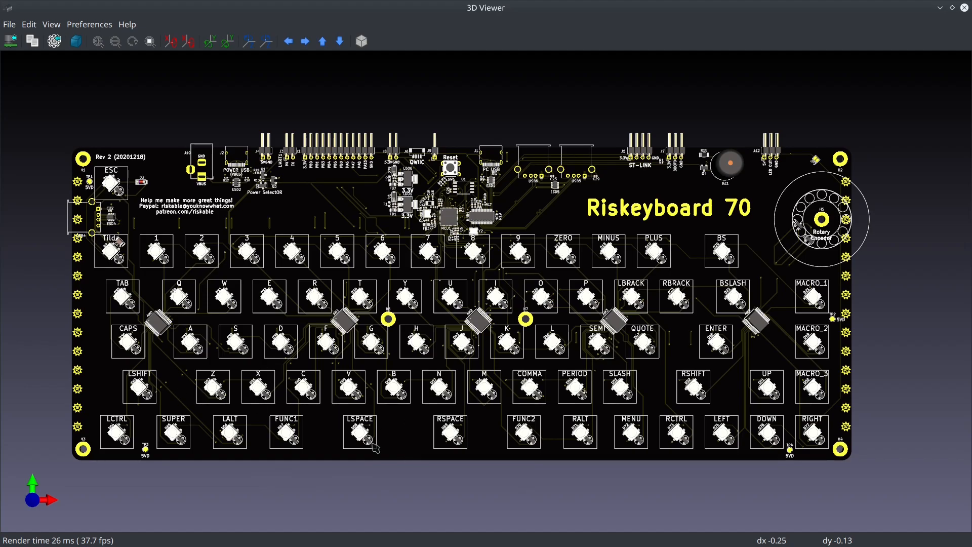
mouse_move(374, 445)
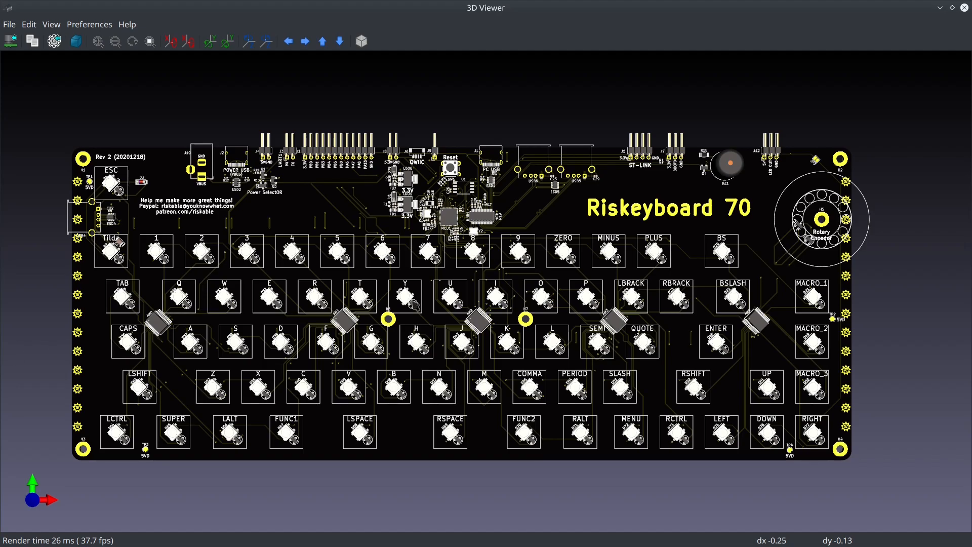
mouse_move(300, 495)
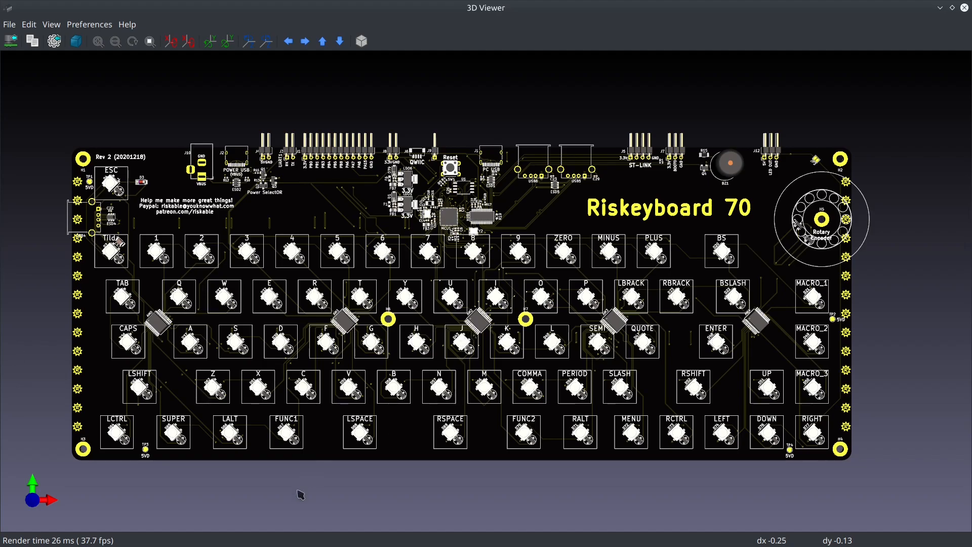
mouse_move(285, 441)
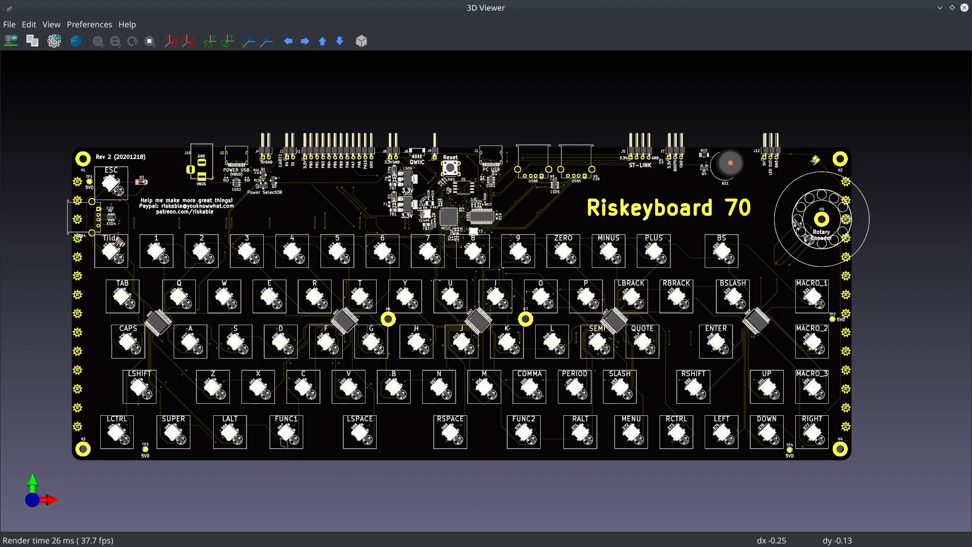
mouse_move(528, 449)
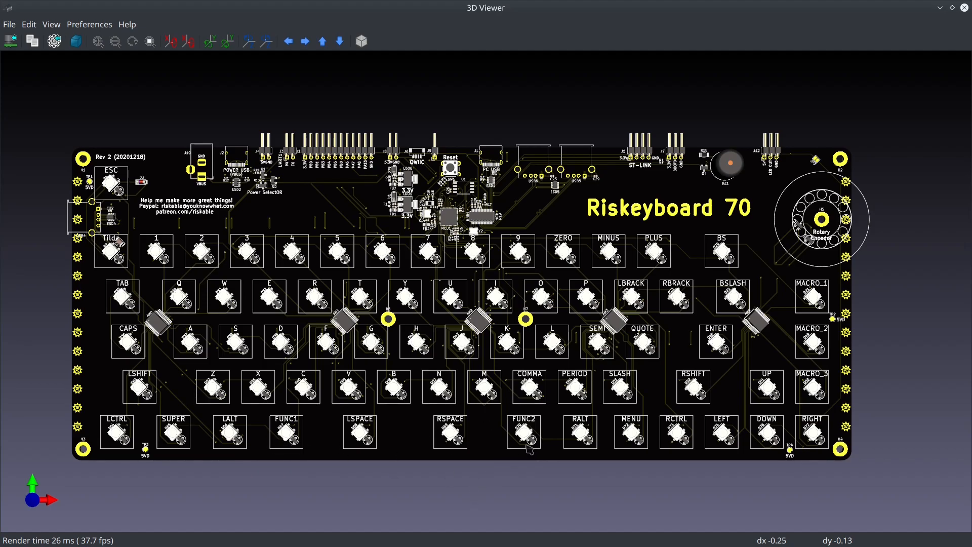
mouse_move(557, 469)
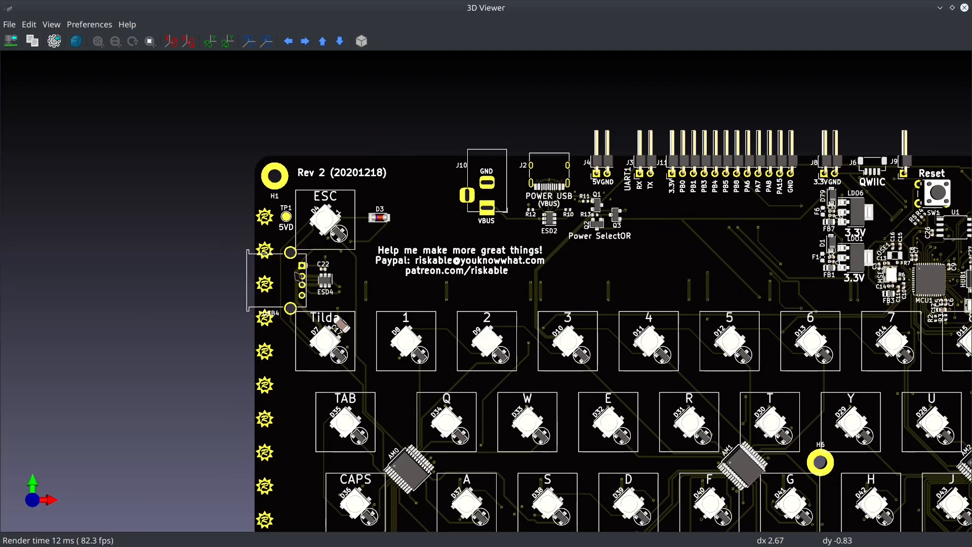
mouse_move(274, 355)
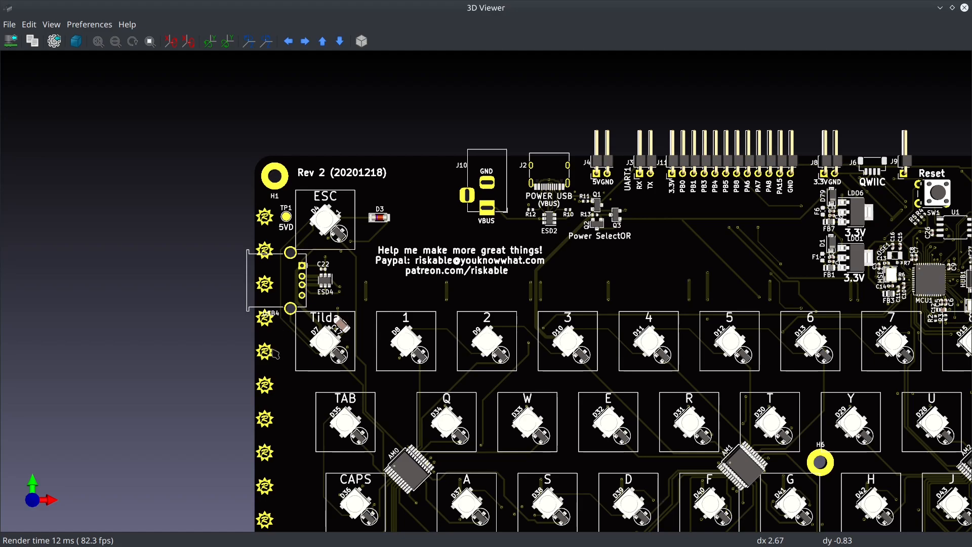
mouse_move(369, 327)
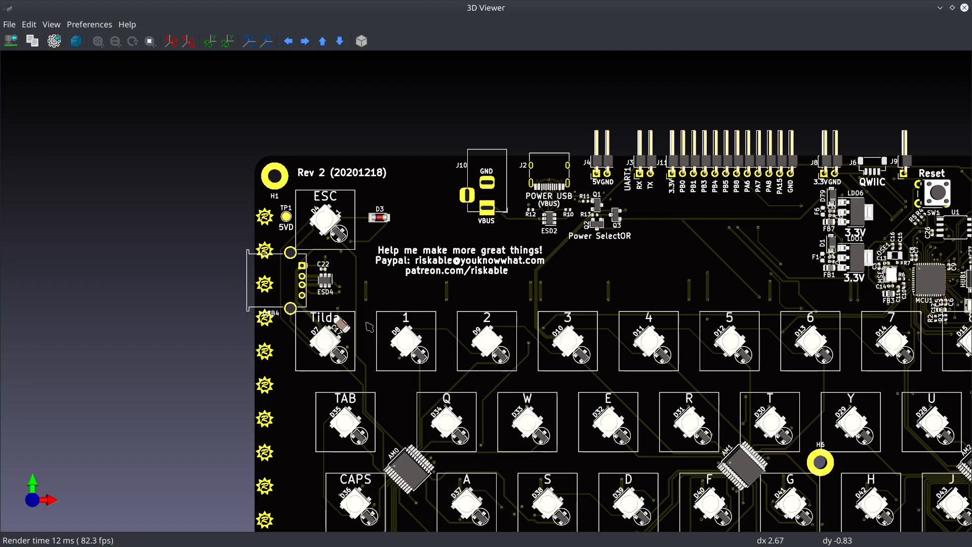
mouse_move(414, 297)
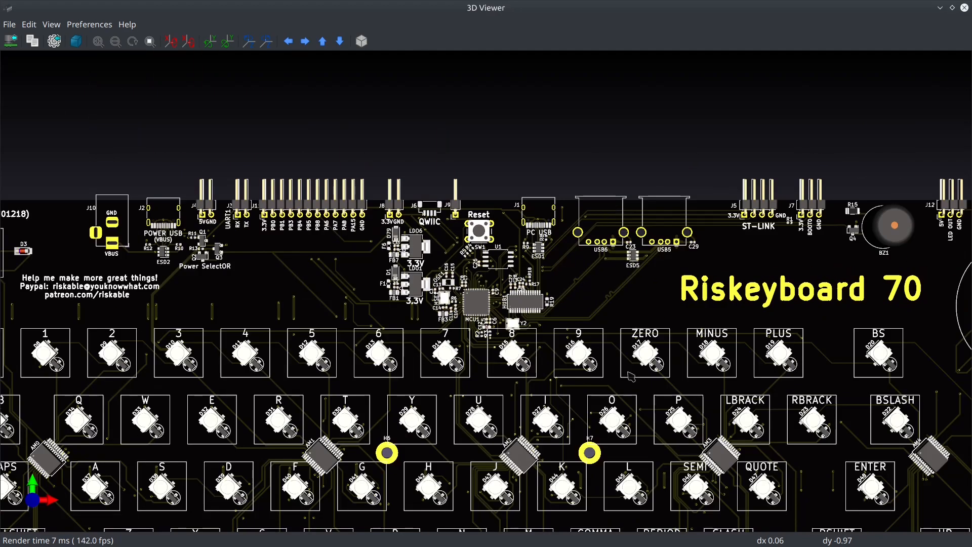
mouse_move(143, 345)
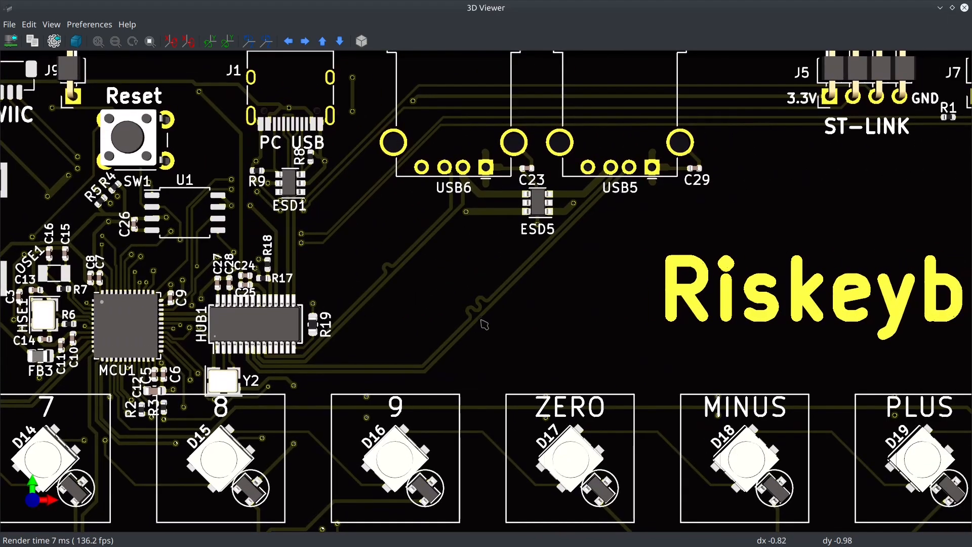
mouse_move(467, 325)
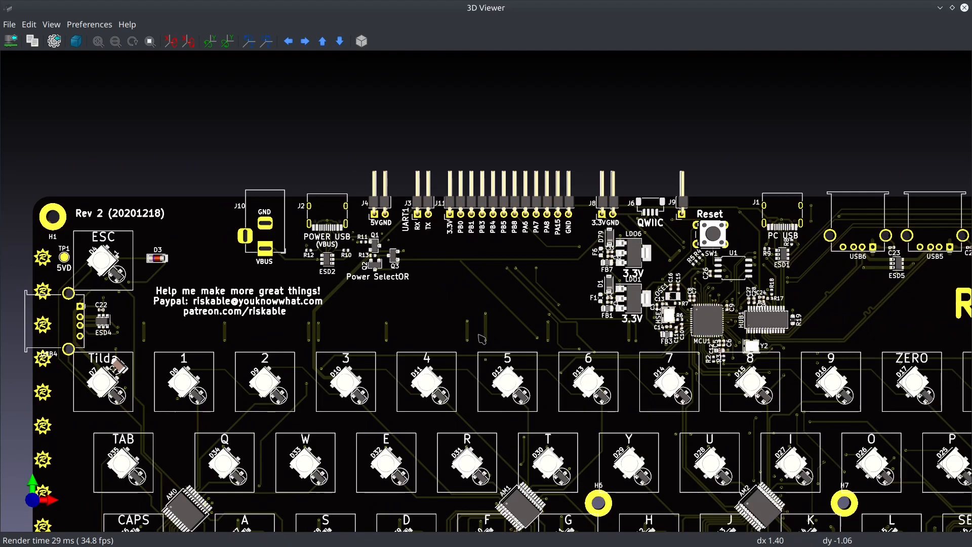
mouse_move(154, 322)
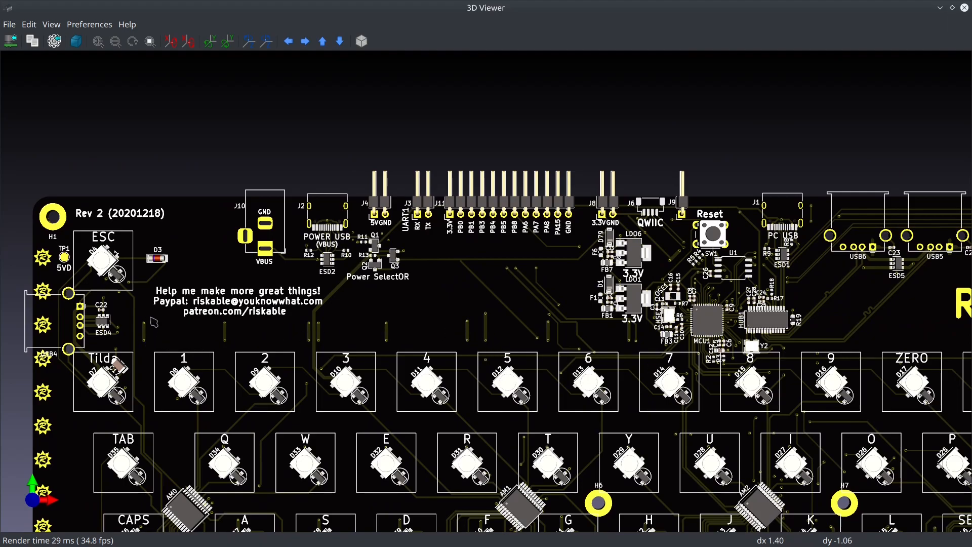
mouse_move(139, 340)
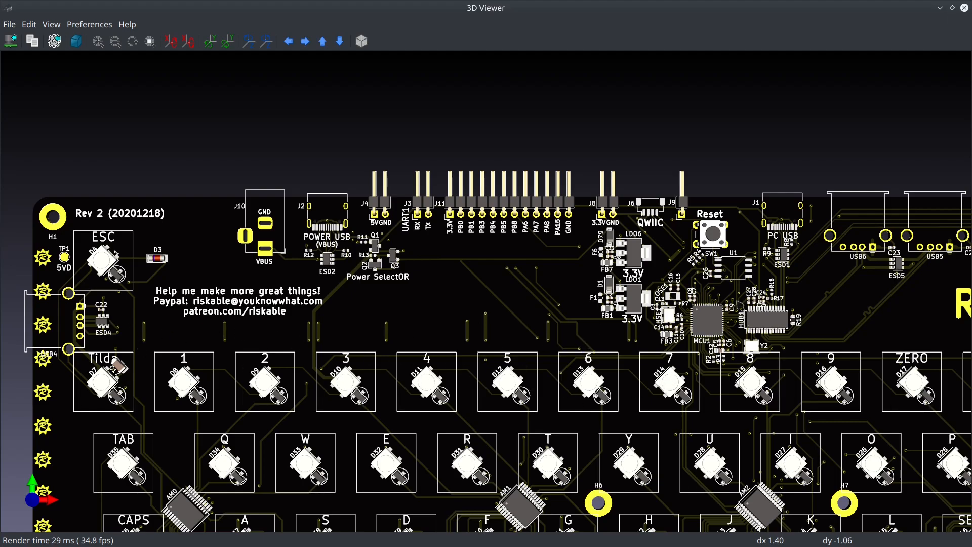
mouse_move(437, 356)
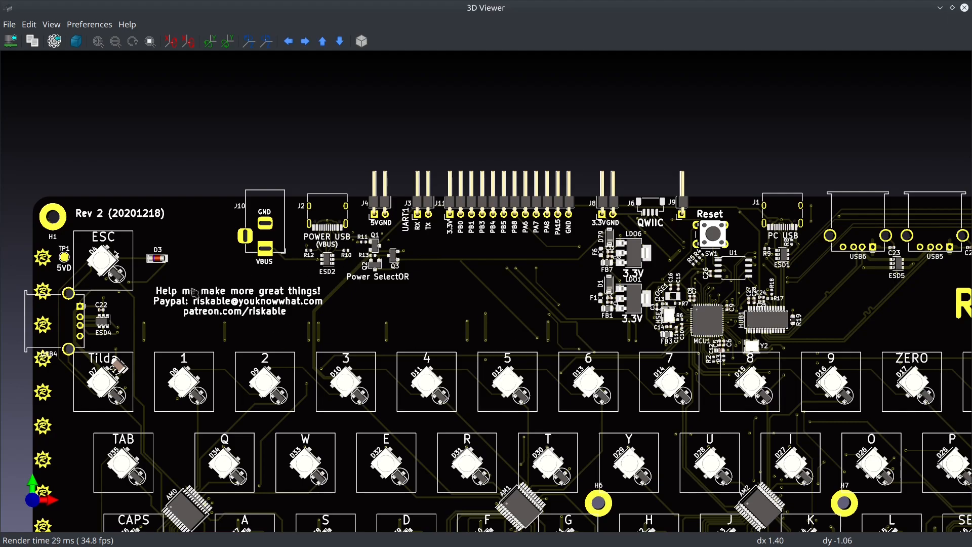
mouse_move(319, 336)
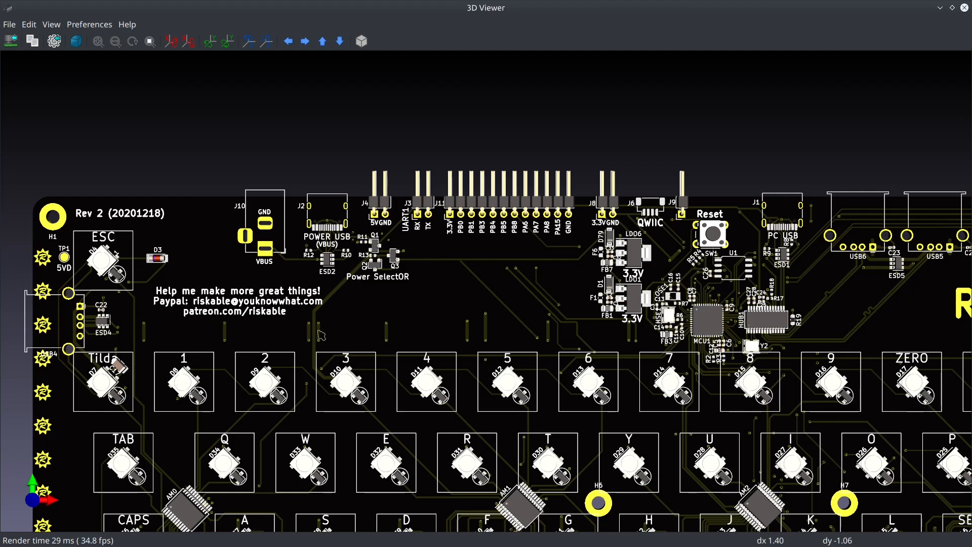
mouse_move(189, 342)
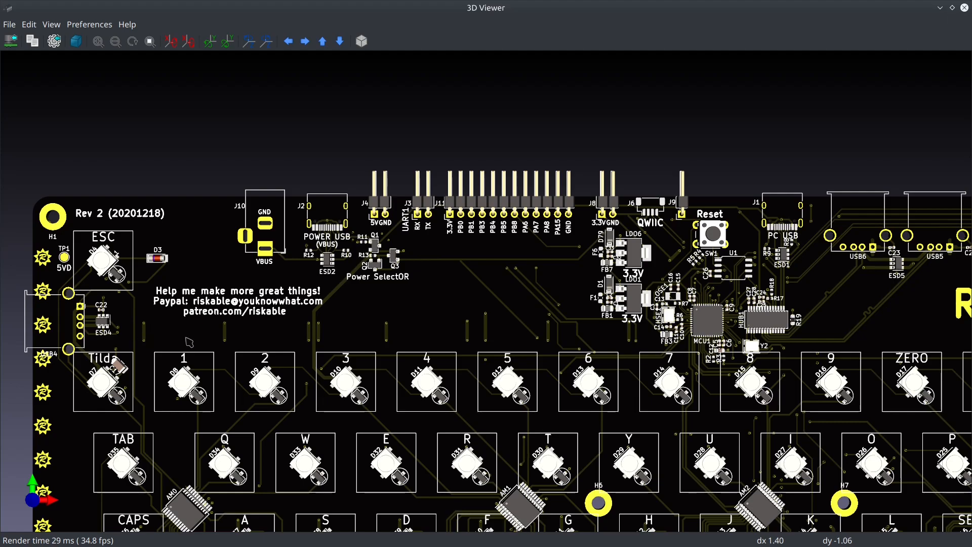
mouse_move(580, 375)
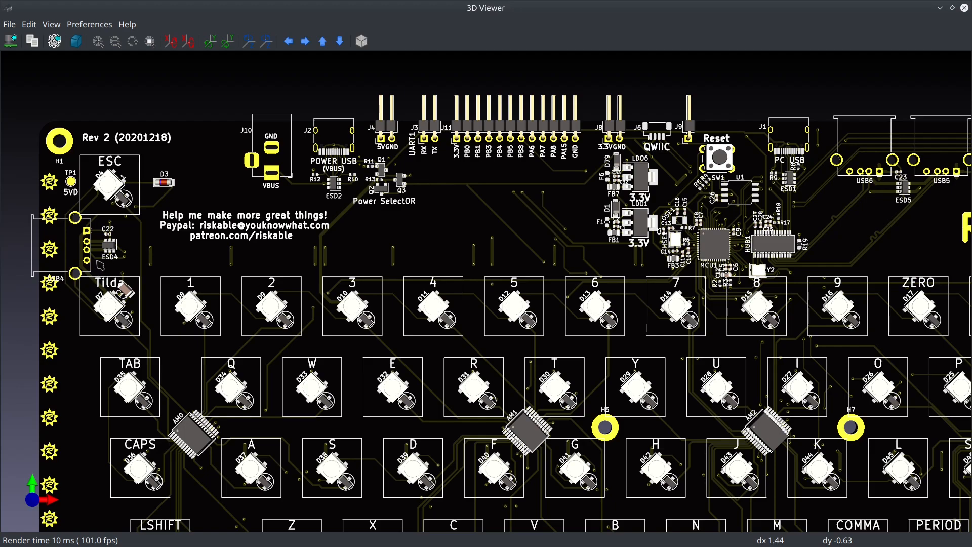
mouse_move(402, 334)
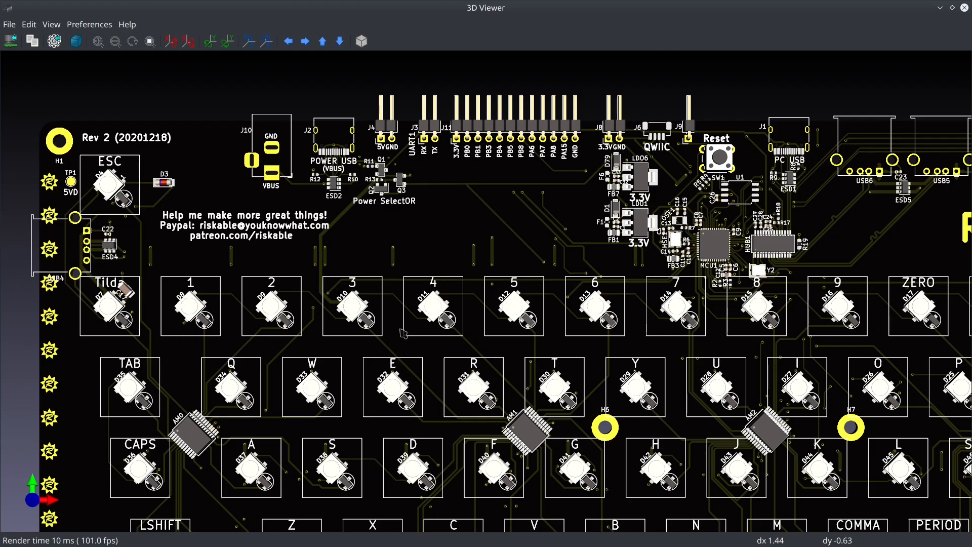
mouse_move(40, 237)
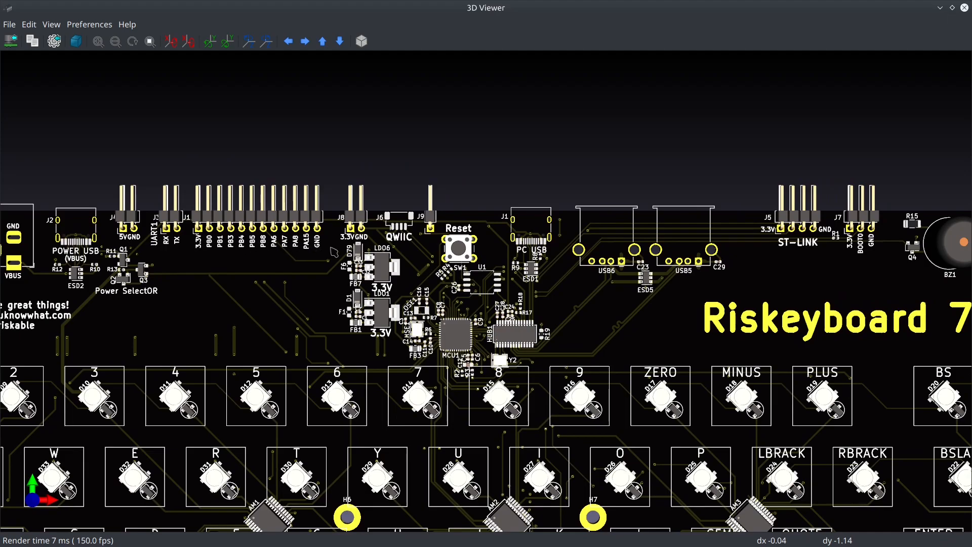
mouse_move(212, 252)
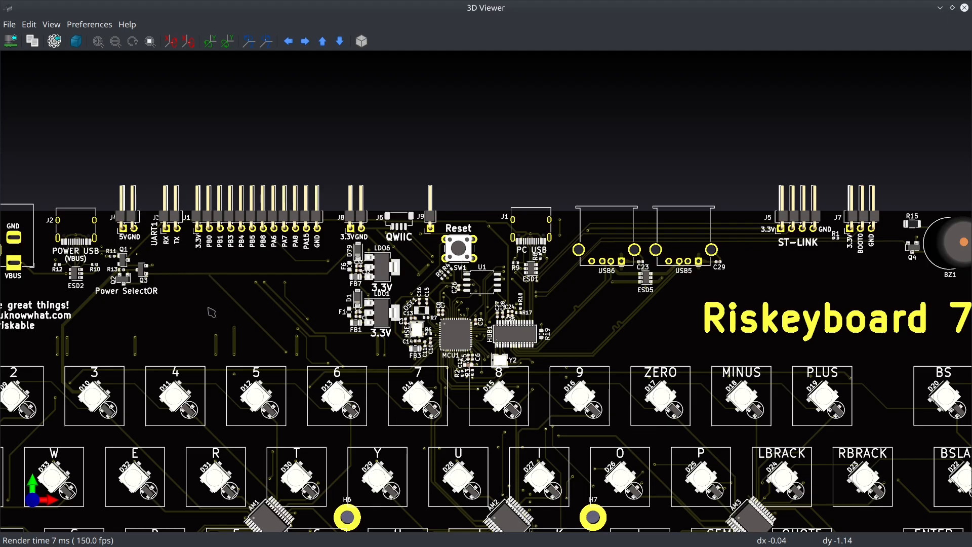
mouse_move(188, 225)
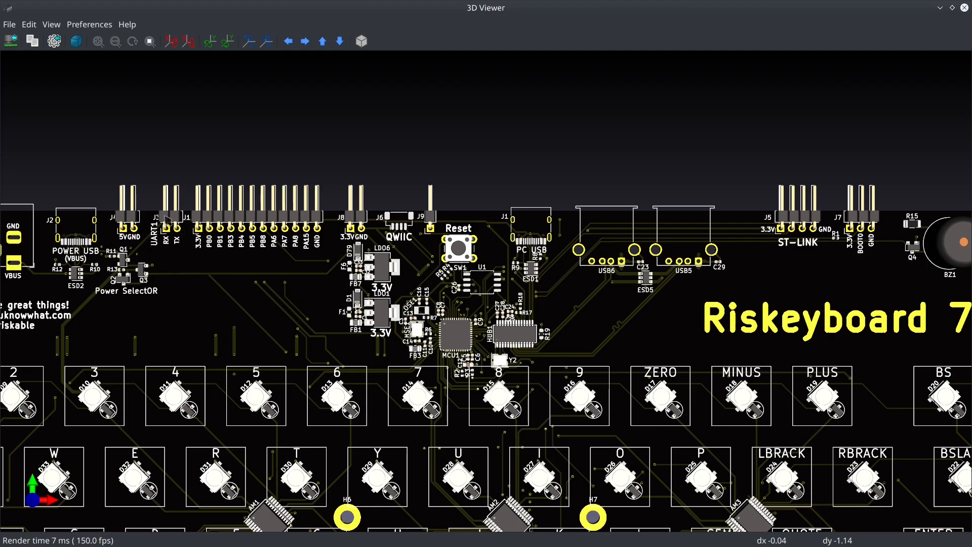
mouse_move(298, 304)
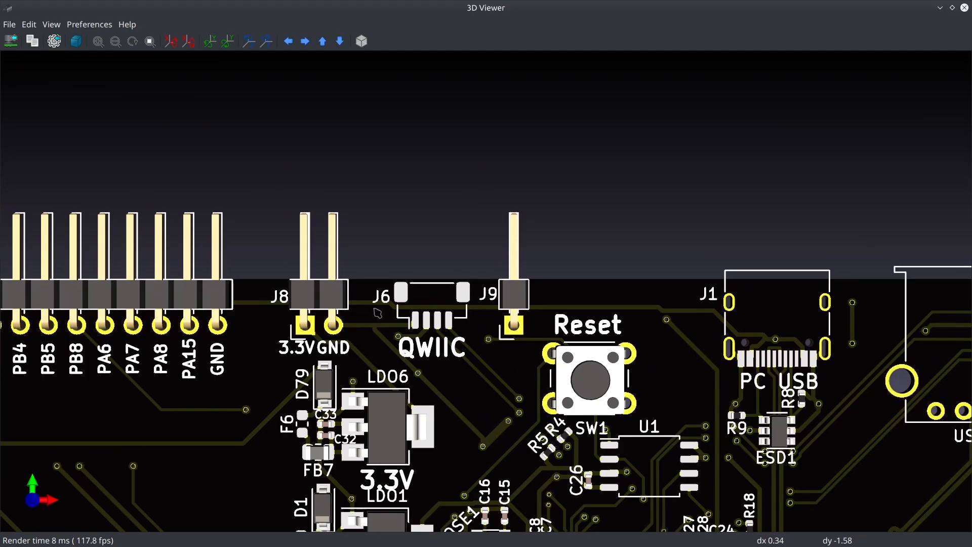
mouse_move(416, 325)
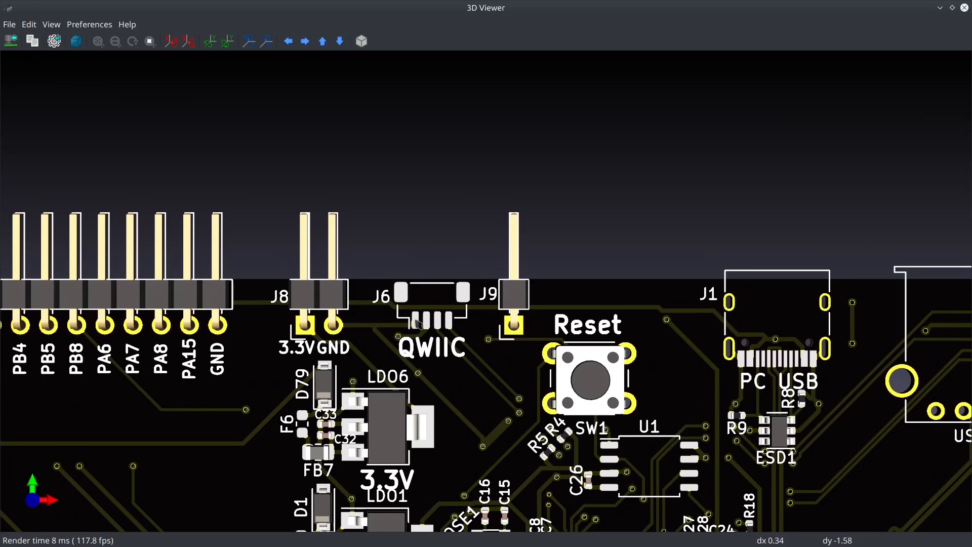
mouse_move(438, 336)
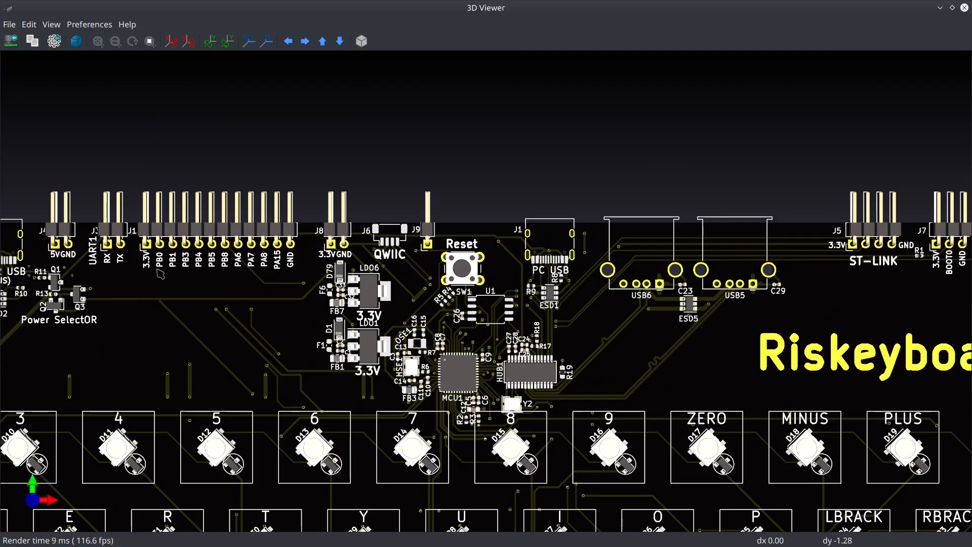
mouse_move(194, 273)
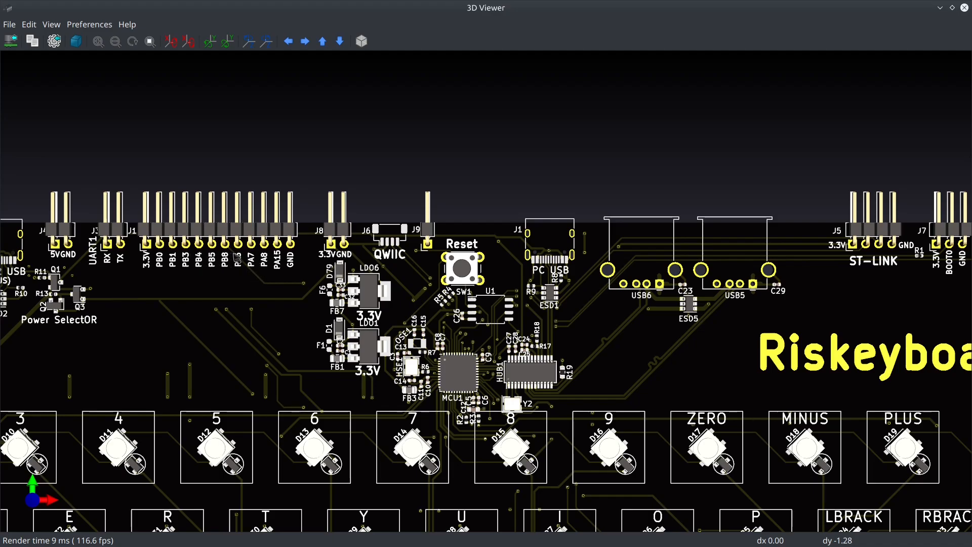
mouse_move(211, 255)
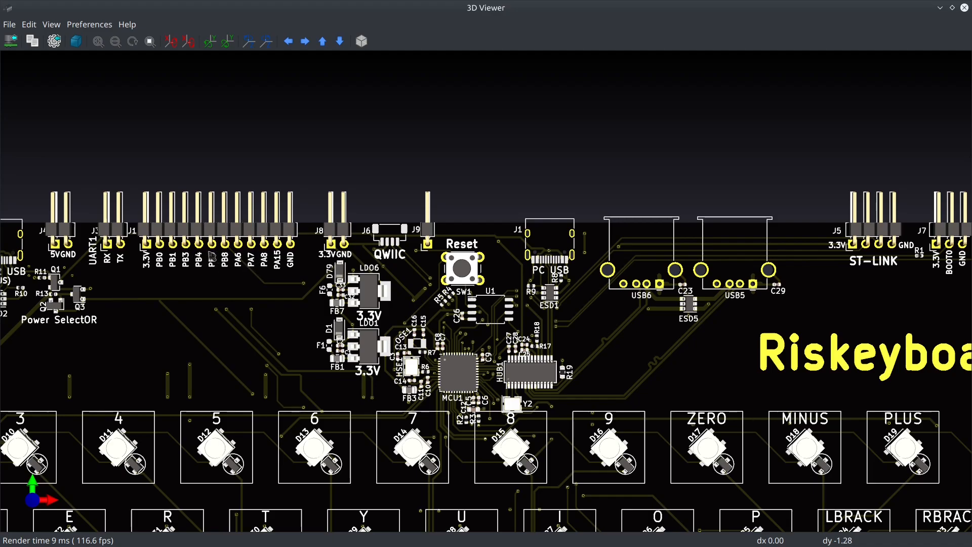
mouse_move(204, 196)
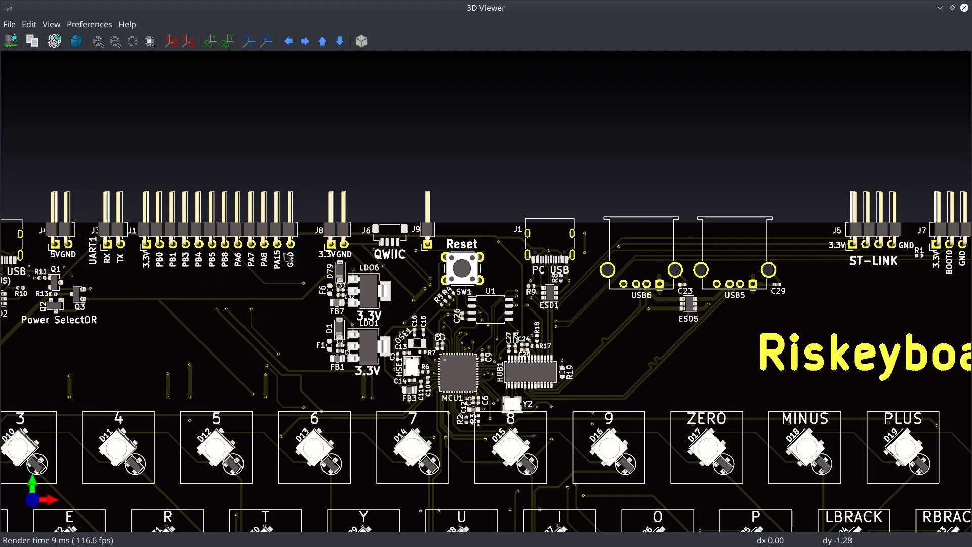
mouse_move(286, 257)
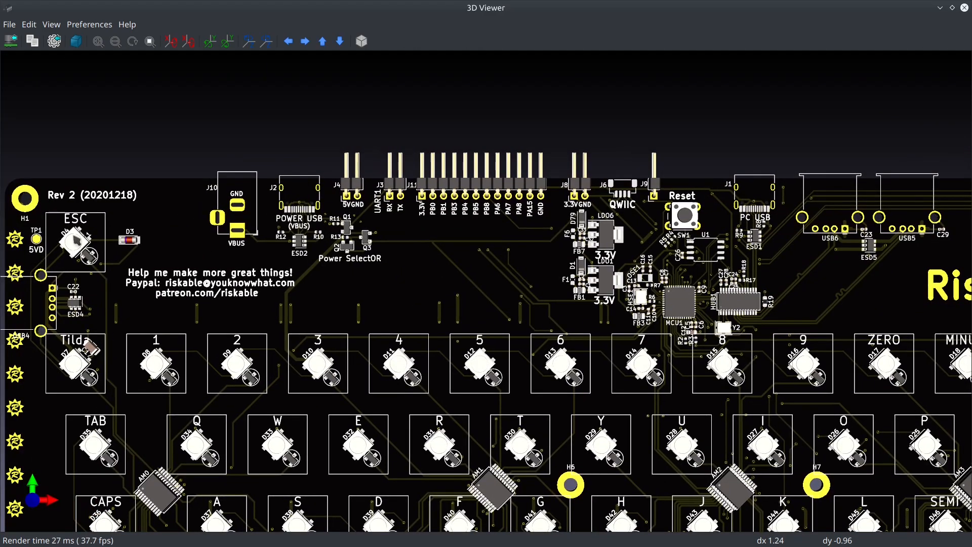
mouse_move(87, 396)
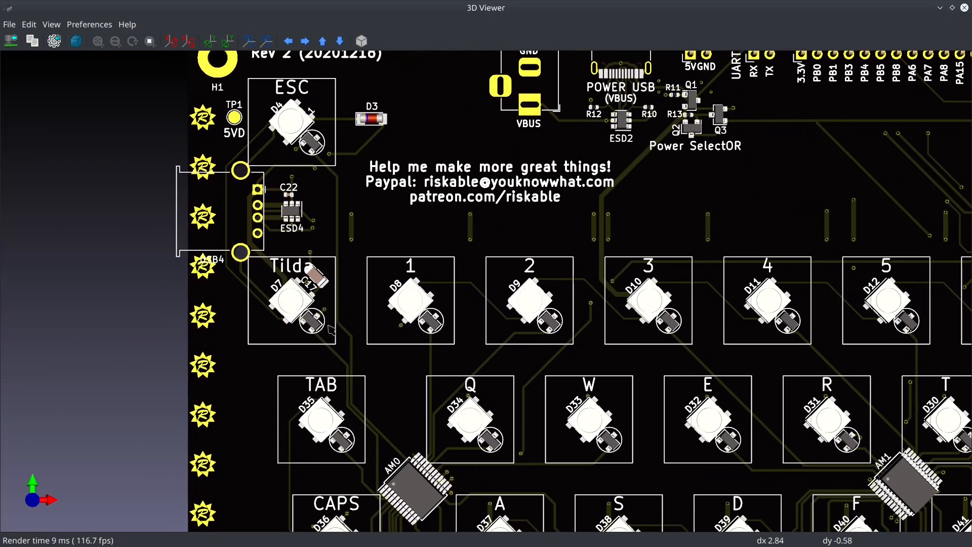
mouse_move(517, 335)
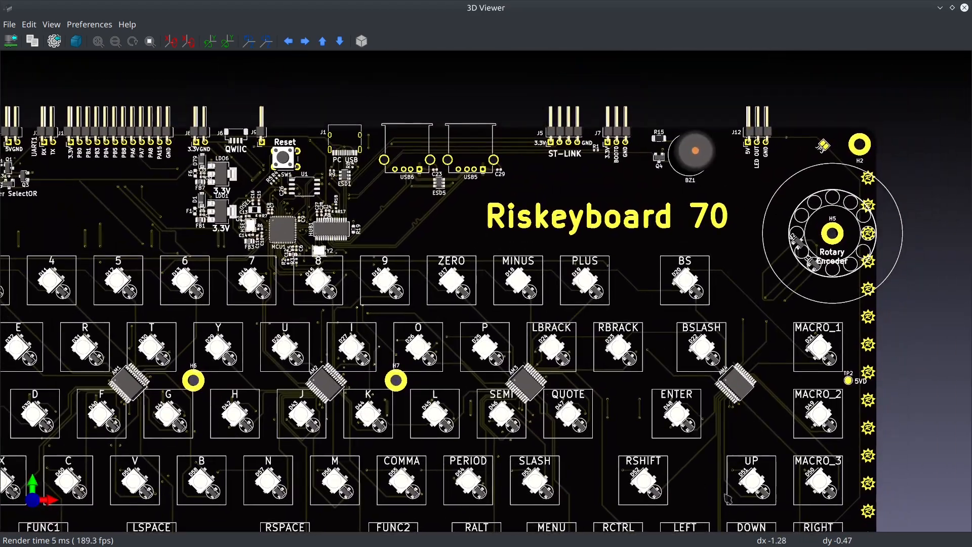
Step: Zoom in on the J5 ST-LINK, J7 BOOT0 and J12 LED OUT headers beside buzzer BZ1
scroll("down", 3)
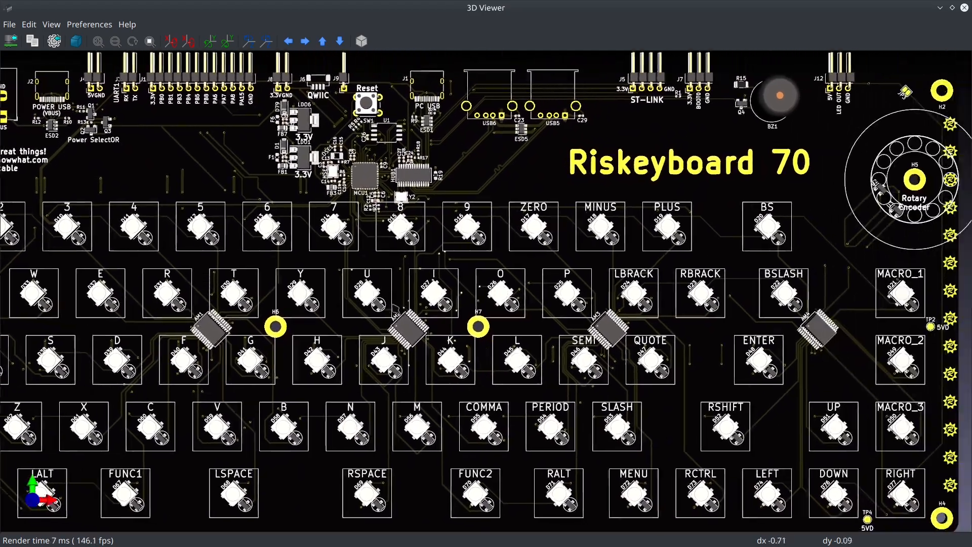
scroll("down", 3)
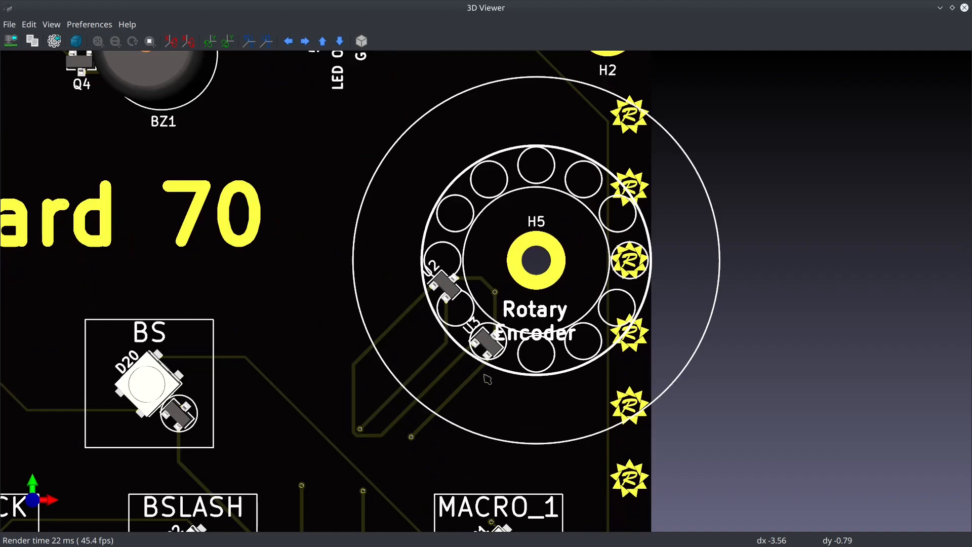
scroll("down", 3)
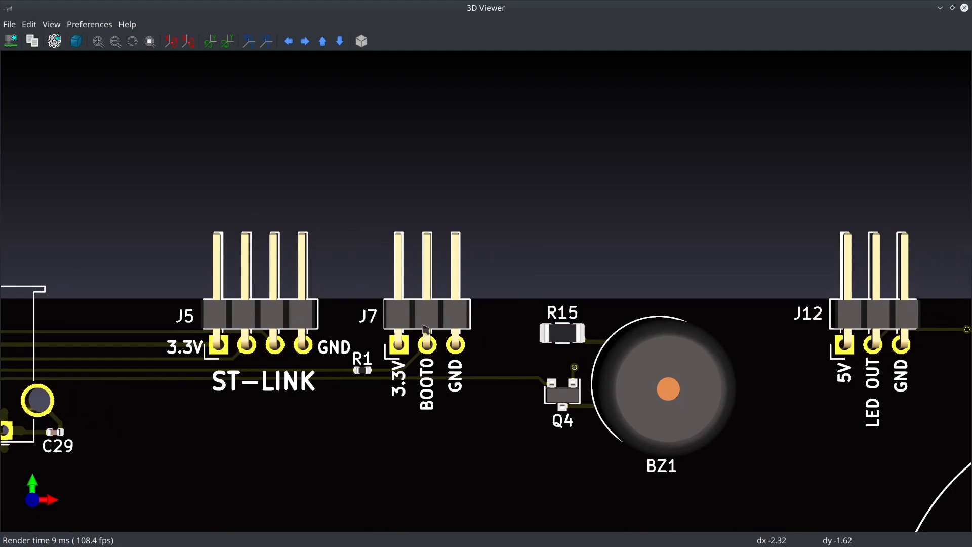
mouse_move(485, 413)
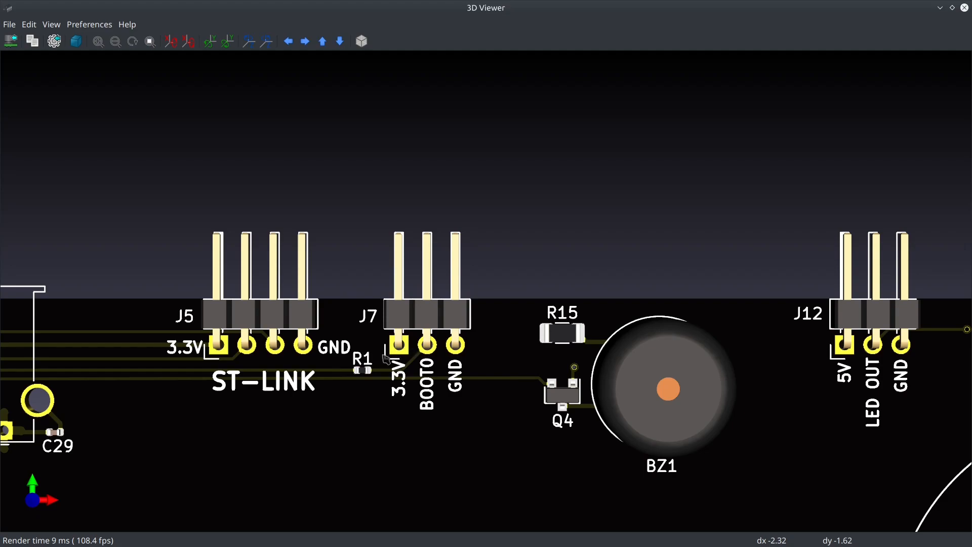
mouse_move(406, 355)
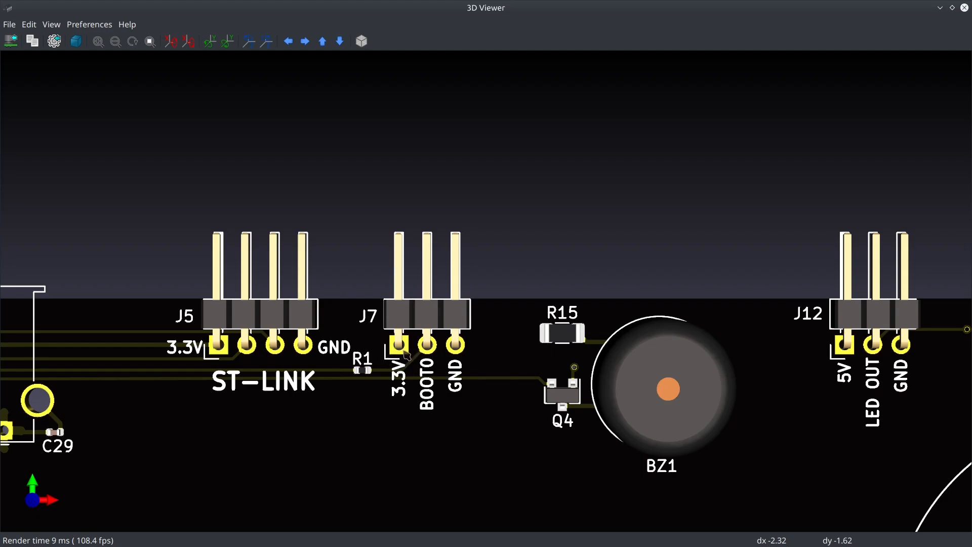
mouse_move(465, 335)
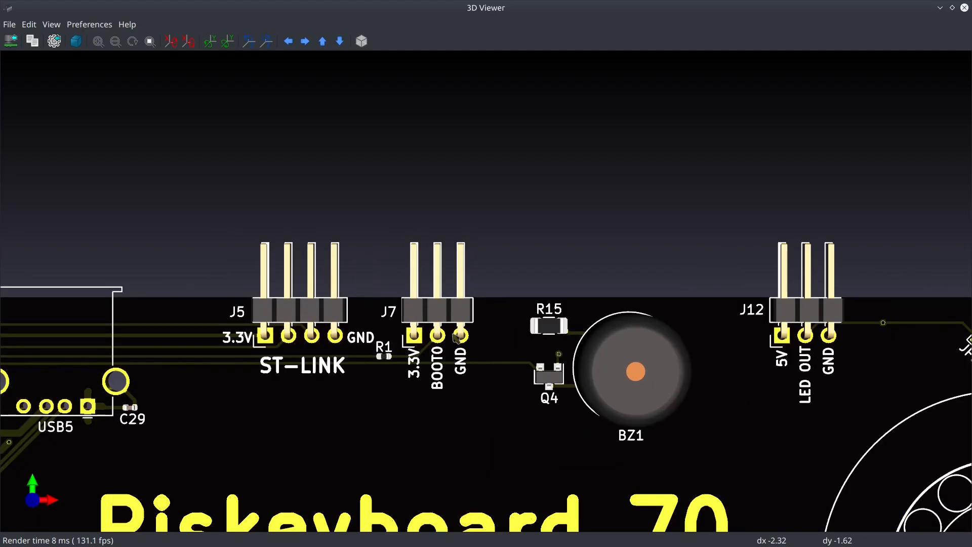
mouse_move(457, 340)
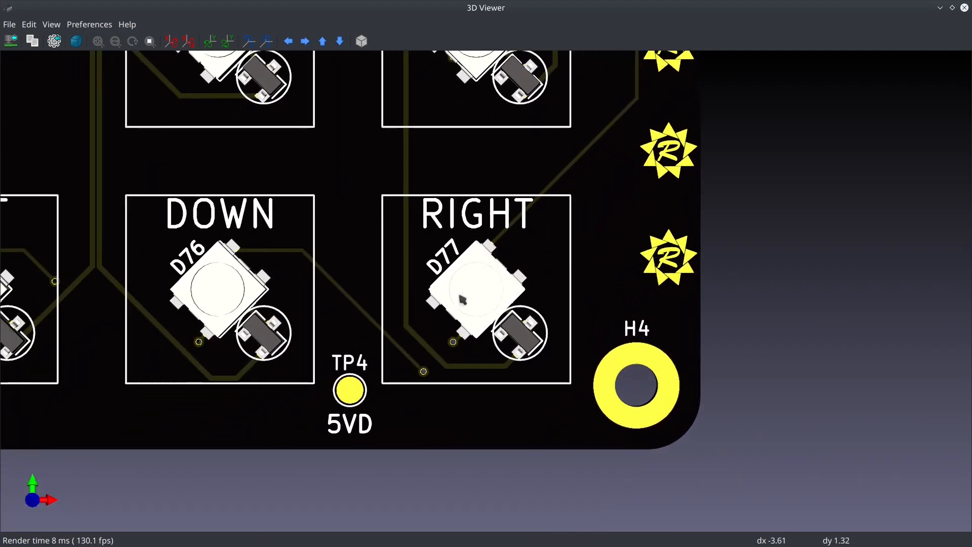
Step: Zoom over the D76/D77 key LEDs and J12 corner, then back out to the full board
scroll("down", 3)
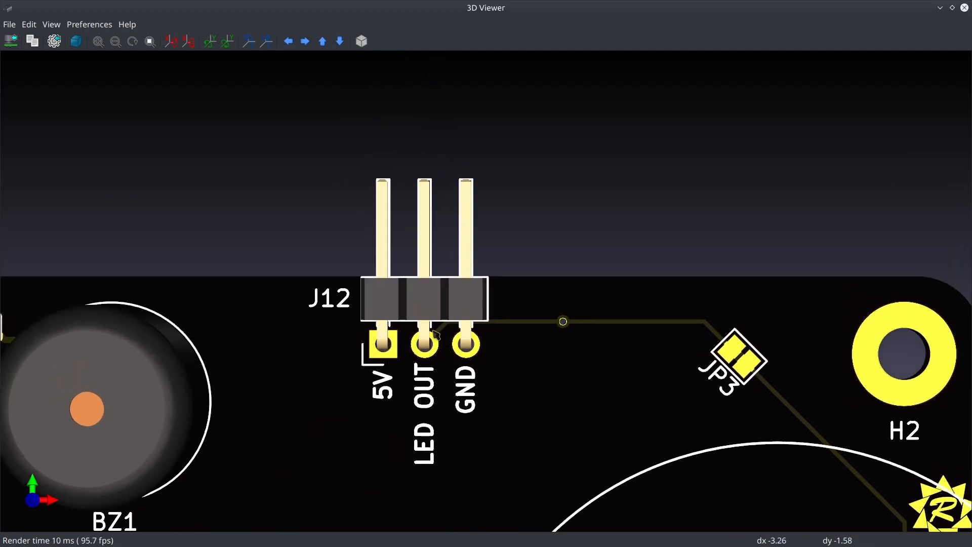
mouse_move(450, 328)
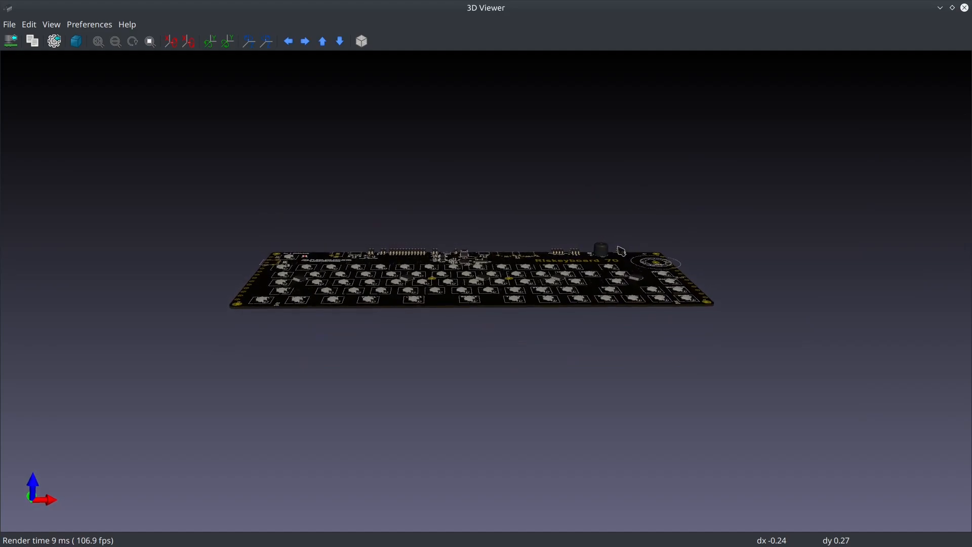
Step: Rotate the whole board to view it from a higher angle
left_click_drag(619, 250, 560, 306)
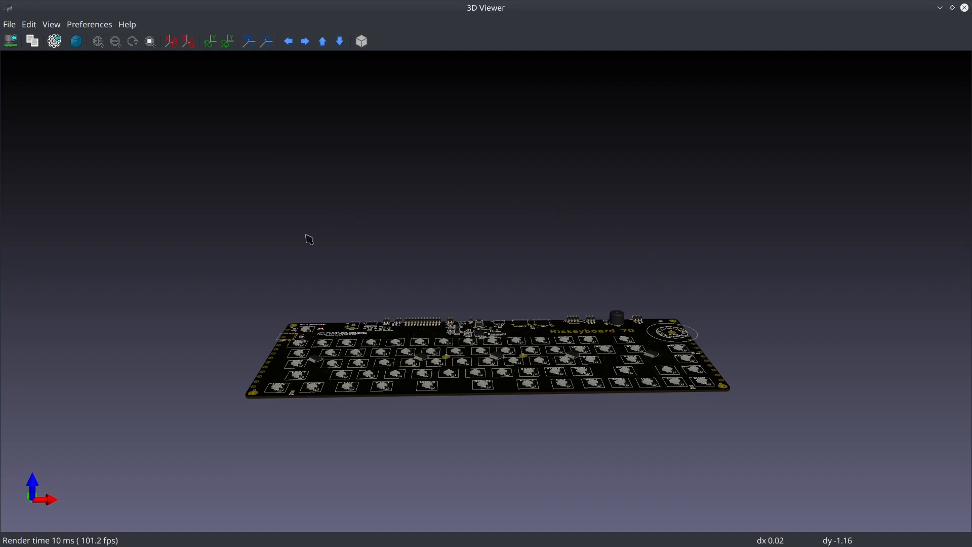
mouse_move(300, 291)
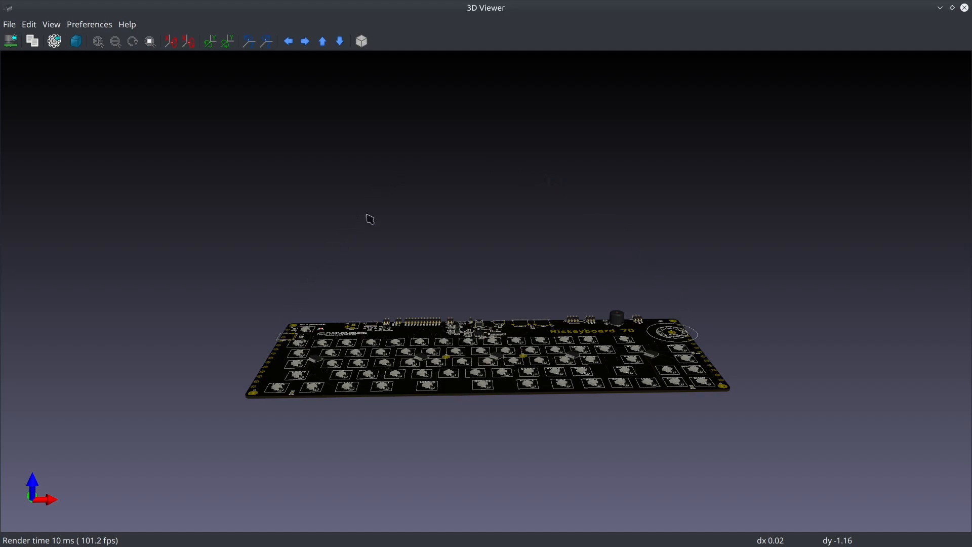
mouse_move(299, 331)
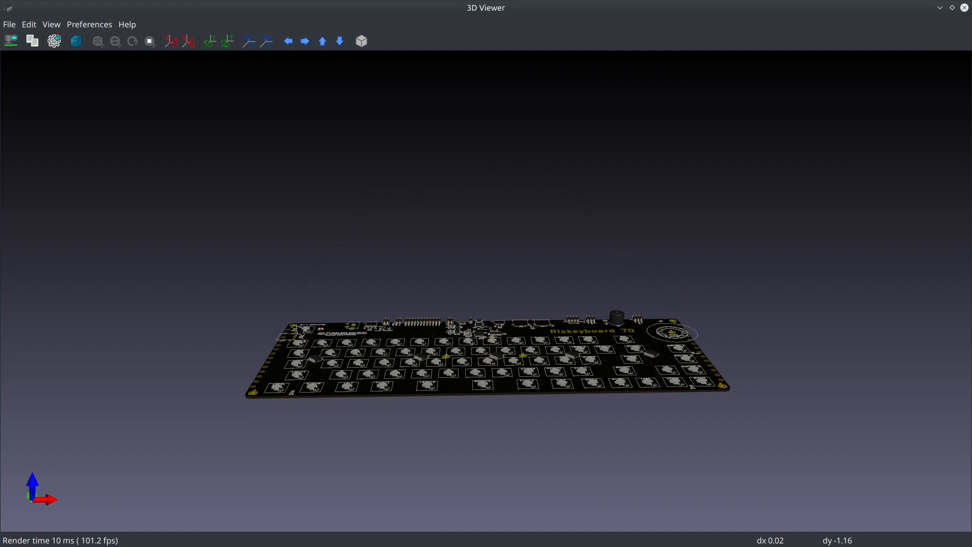
mouse_move(487, 208)
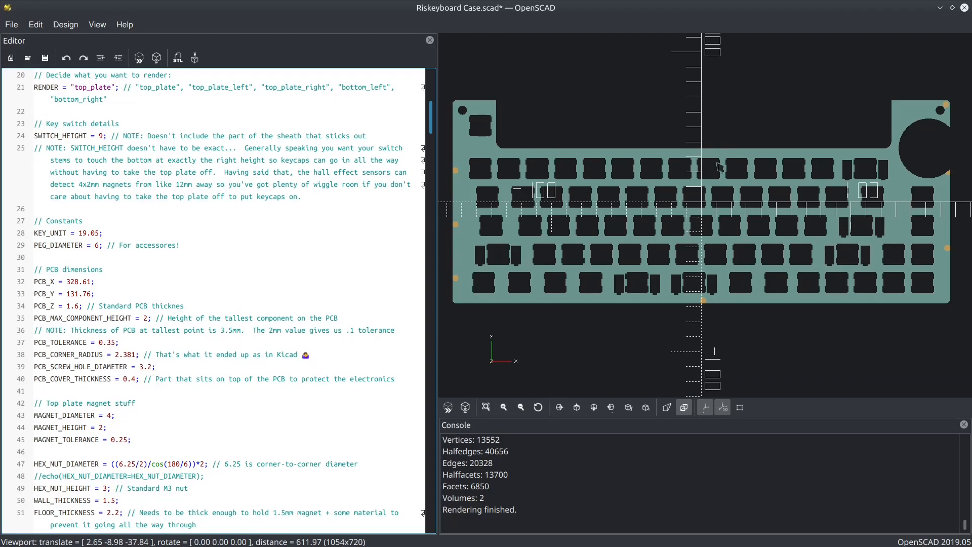
mouse_move(588, 153)
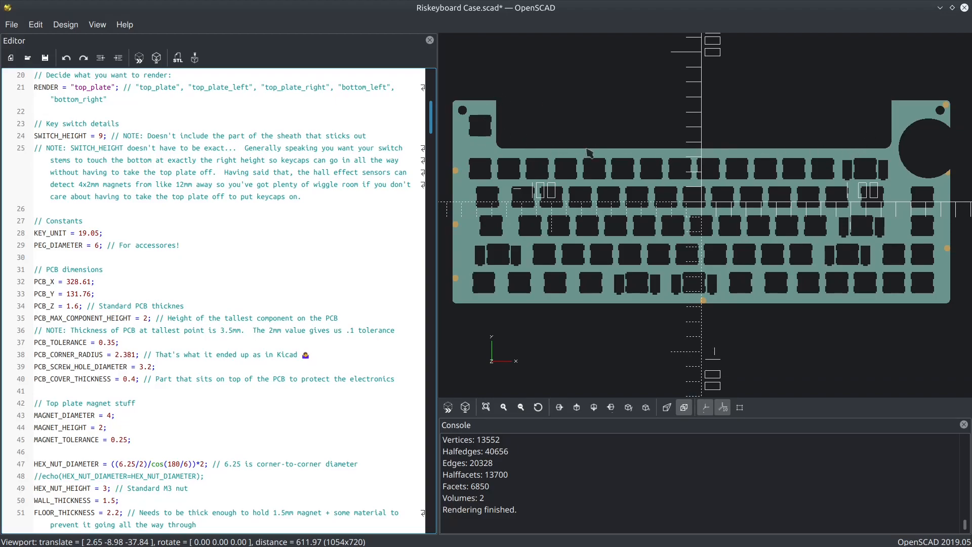
mouse_move(887, 176)
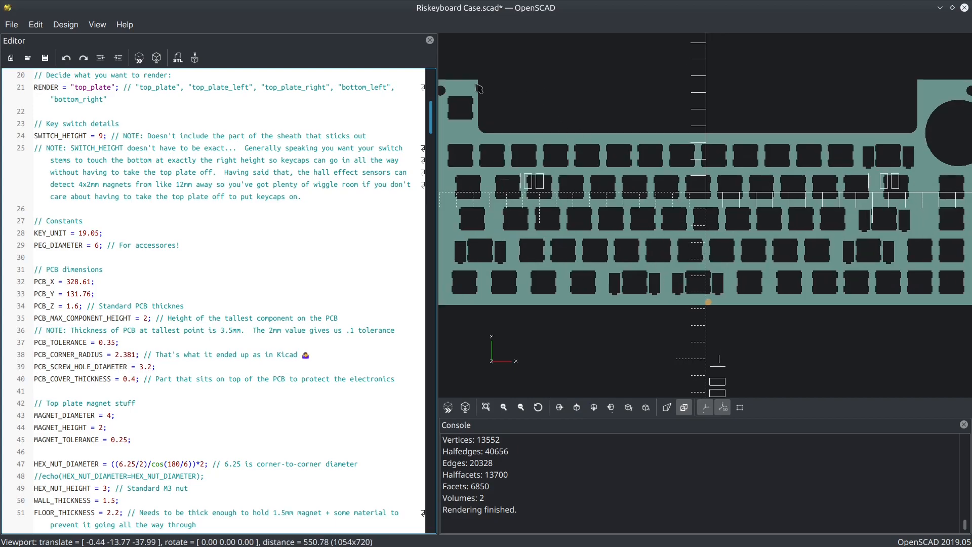
mouse_move(924, 82)
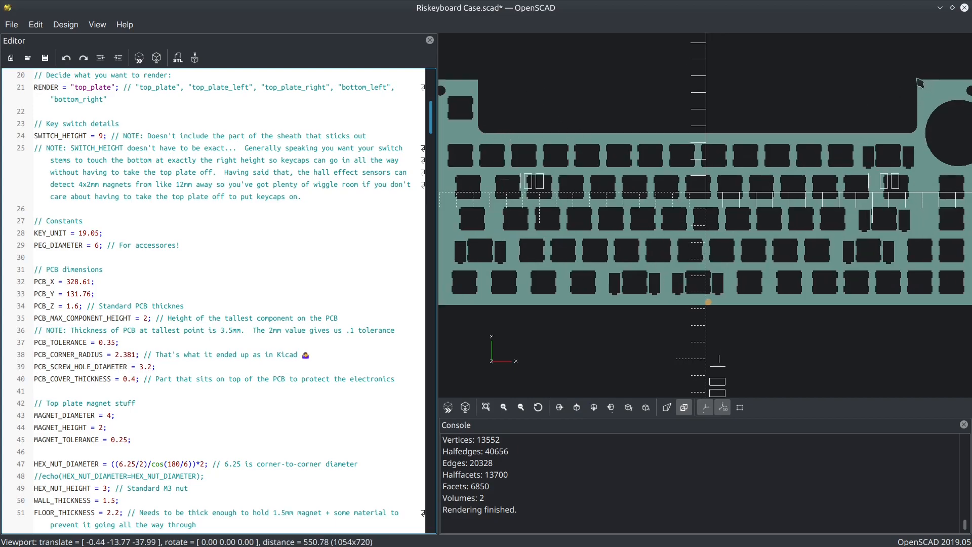
mouse_move(488, 93)
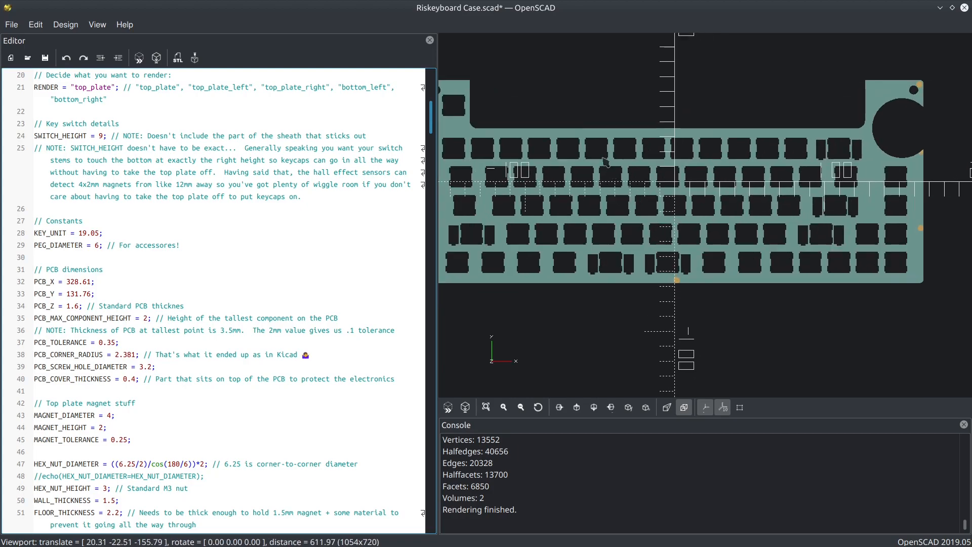
mouse_move(729, 242)
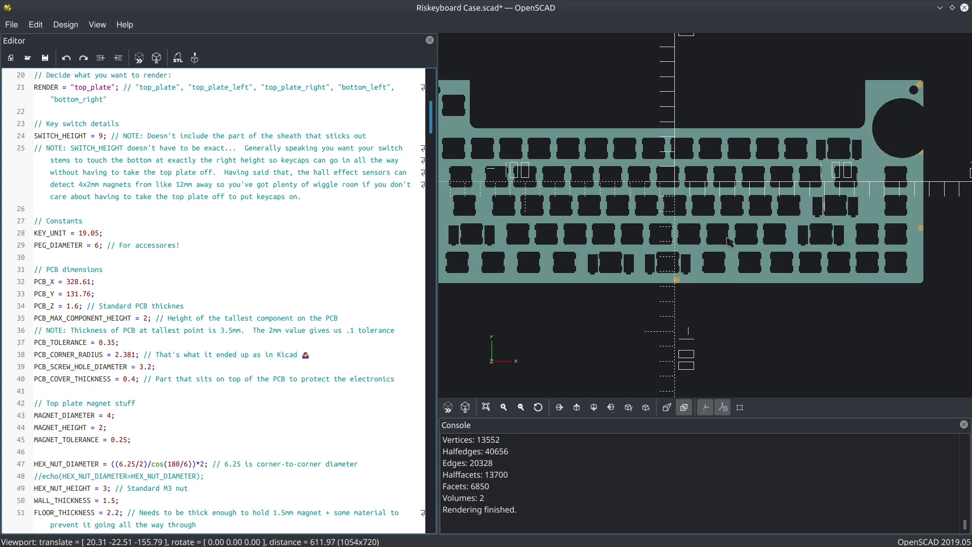
Step: Zoom in on the rendered top_plate's key switch cutouts and encoder hole
scroll("down", 3)
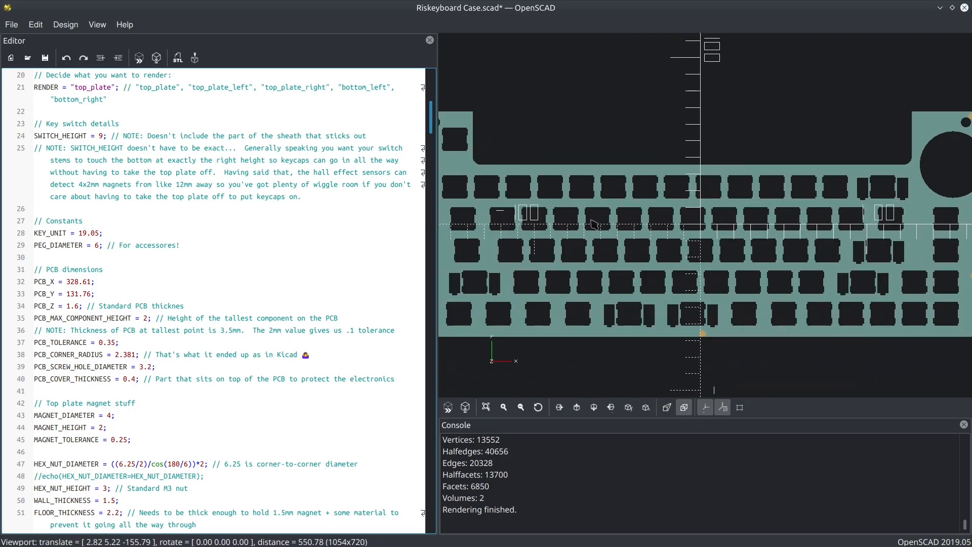
mouse_move(882, 163)
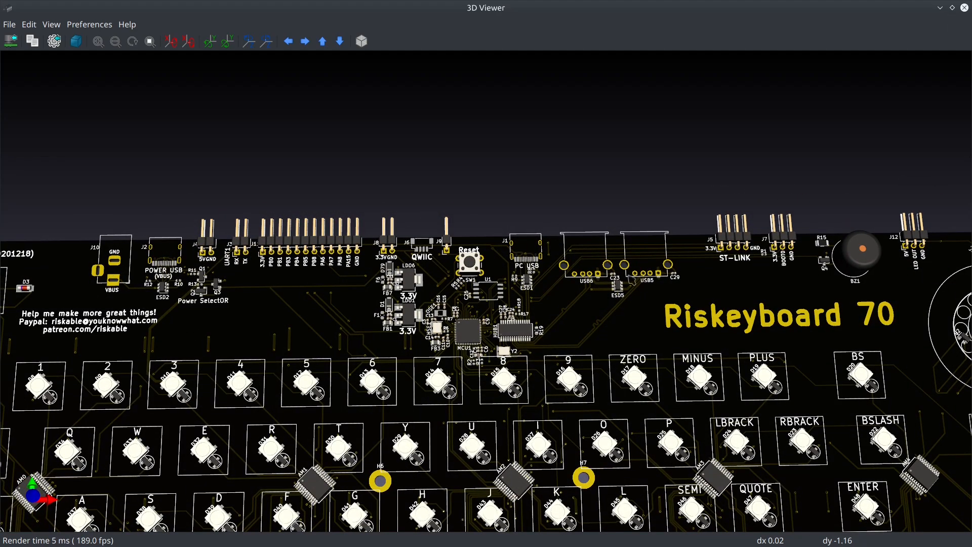
mouse_move(505, 280)
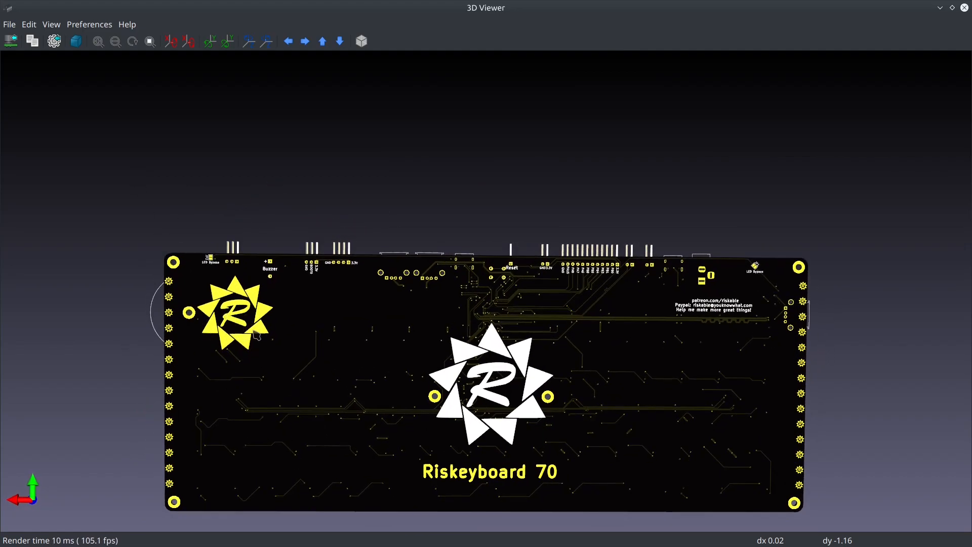
mouse_move(435, 424)
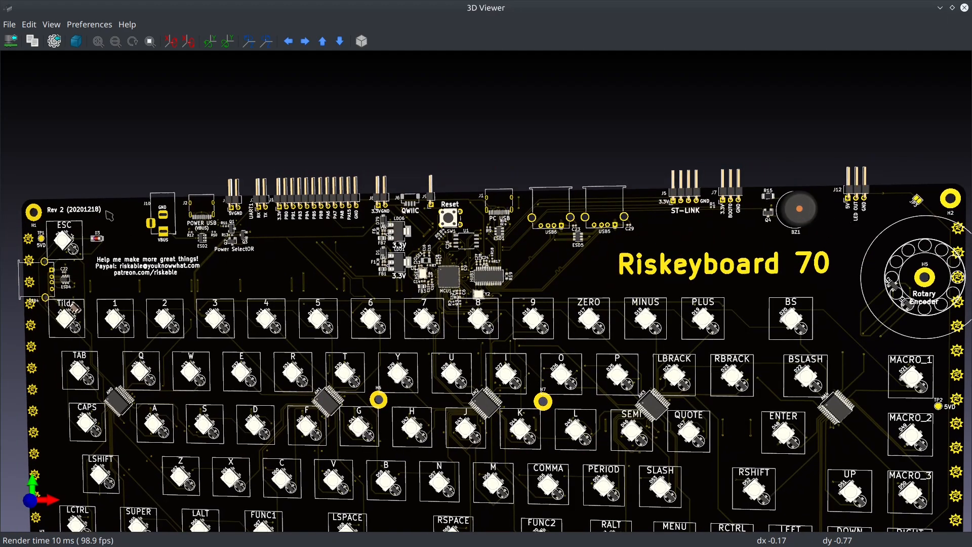
mouse_move(160, 218)
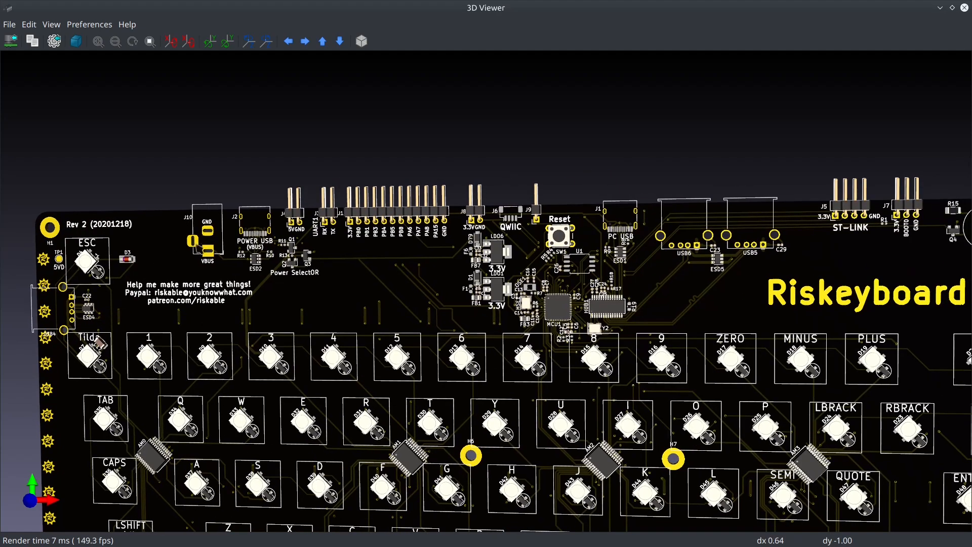
mouse_move(347, 397)
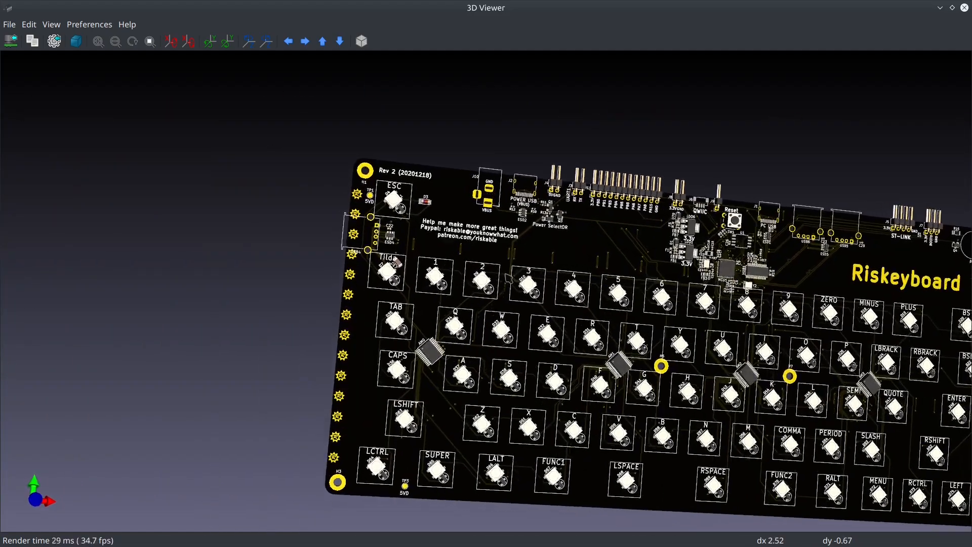
Step: Zoom toward the top-left corner around ESC, Tilde and the power USB connector
scroll("down", 3)
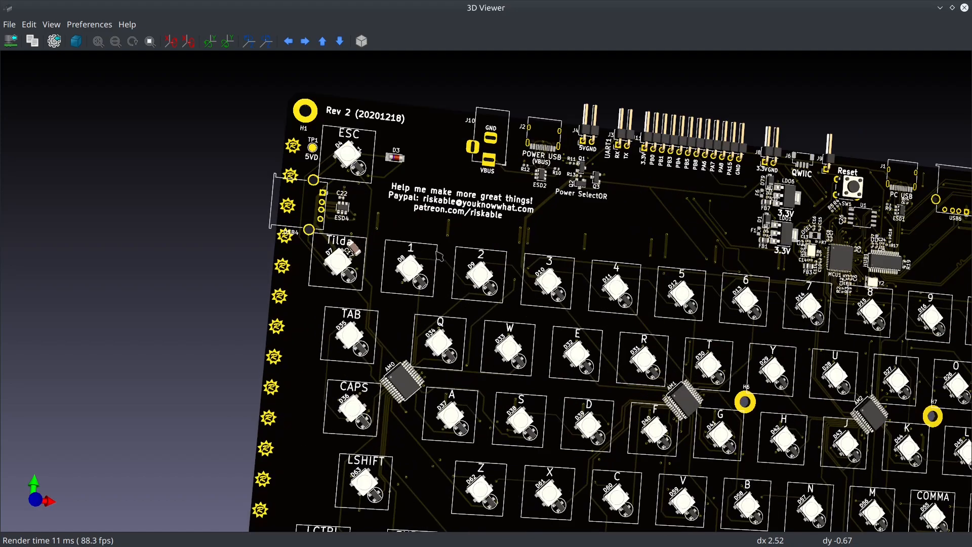
mouse_move(635, 236)
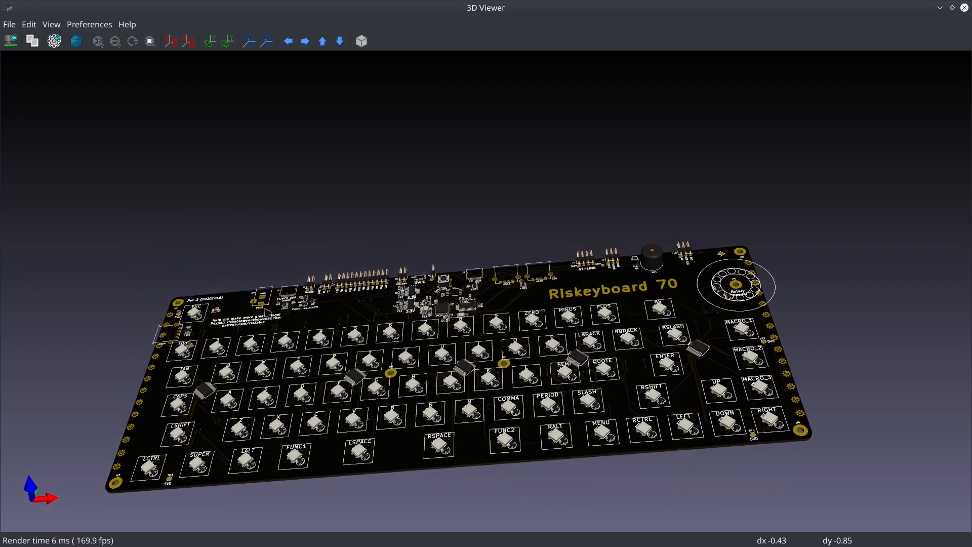
mouse_move(762, 242)
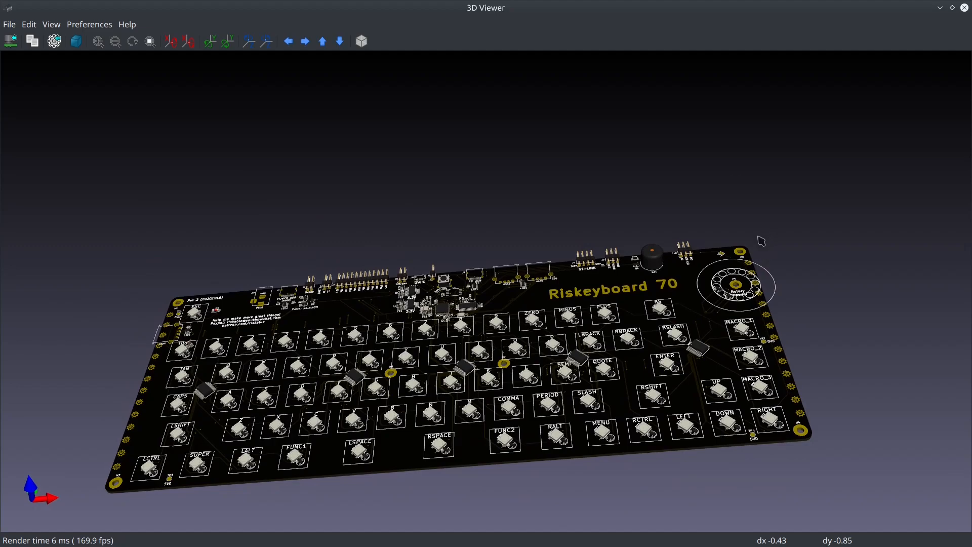
mouse_move(254, 385)
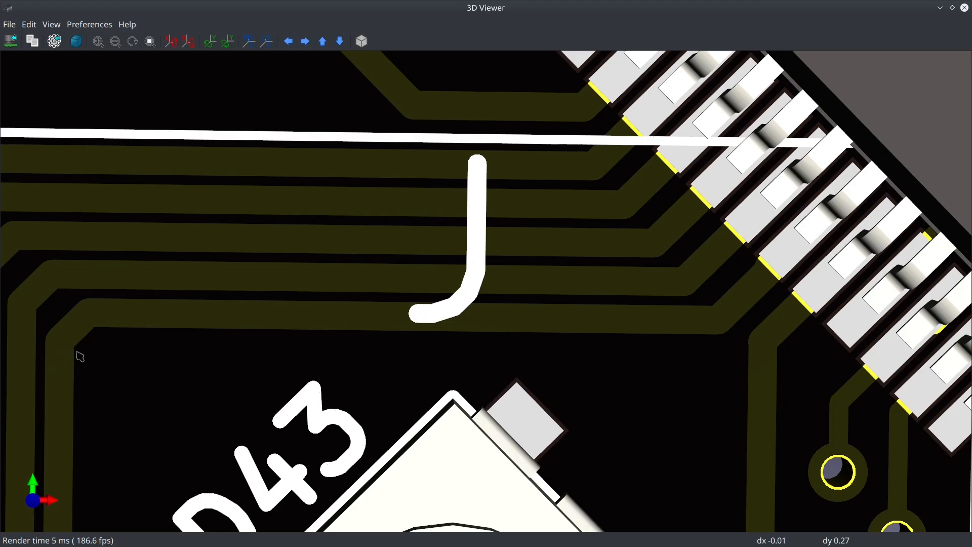
mouse_move(100, 337)
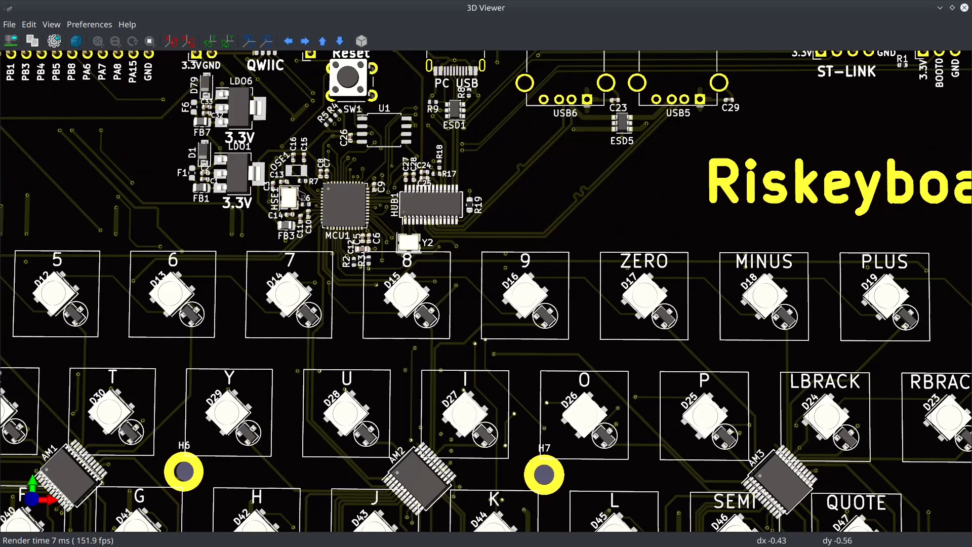
mouse_move(310, 183)
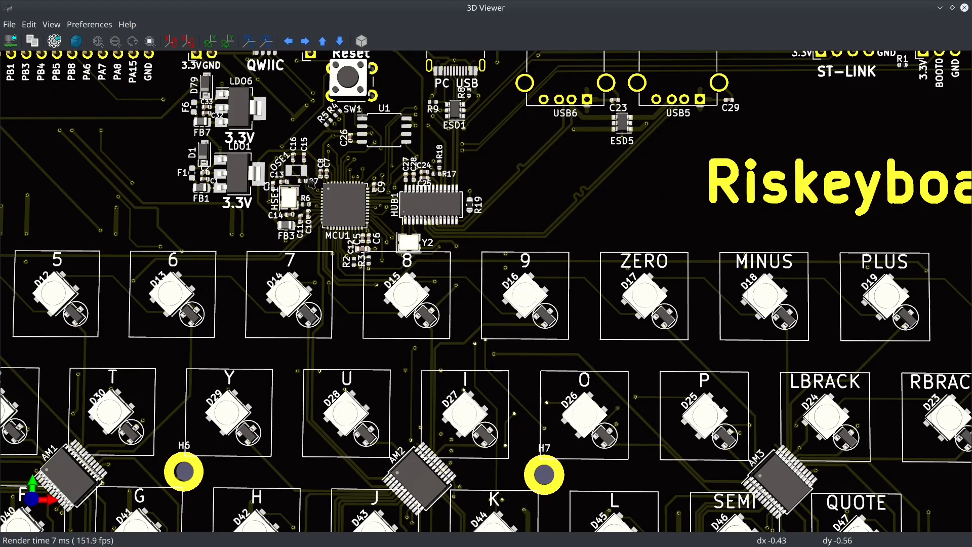